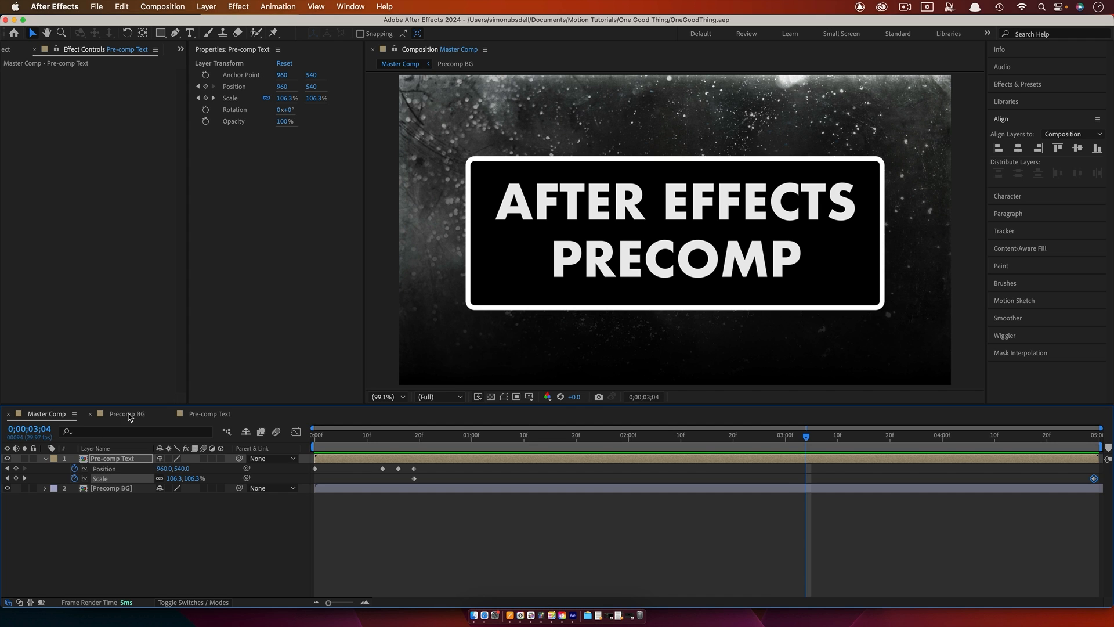
Step: Select the Precomp BG layer, then the Pre-comp Text layer in the master comp
left_click(126, 413)
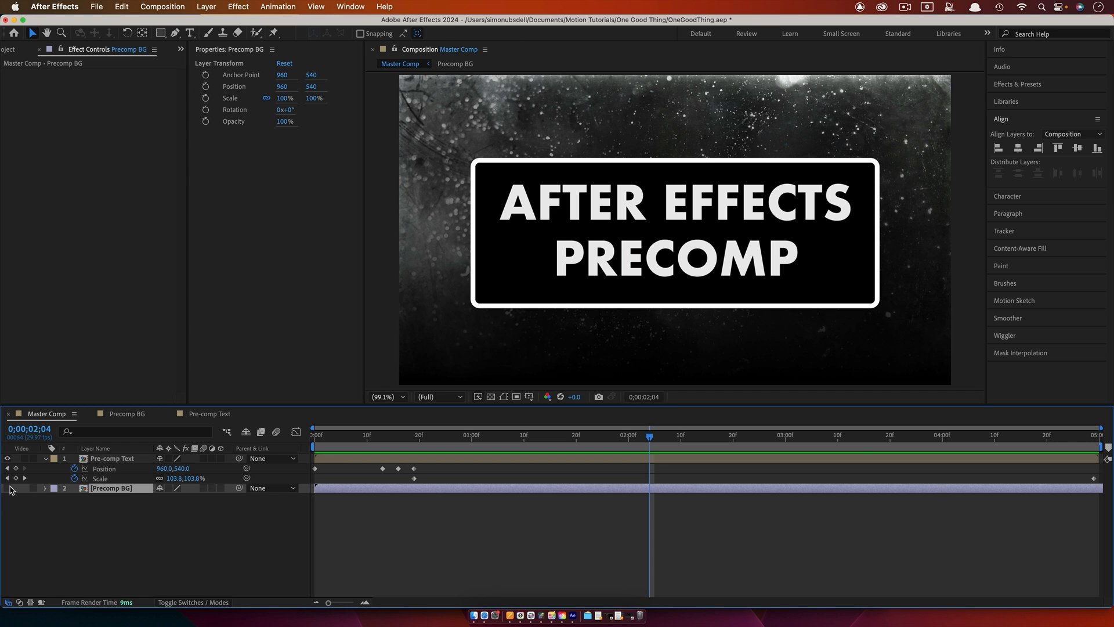
left_click(111, 458)
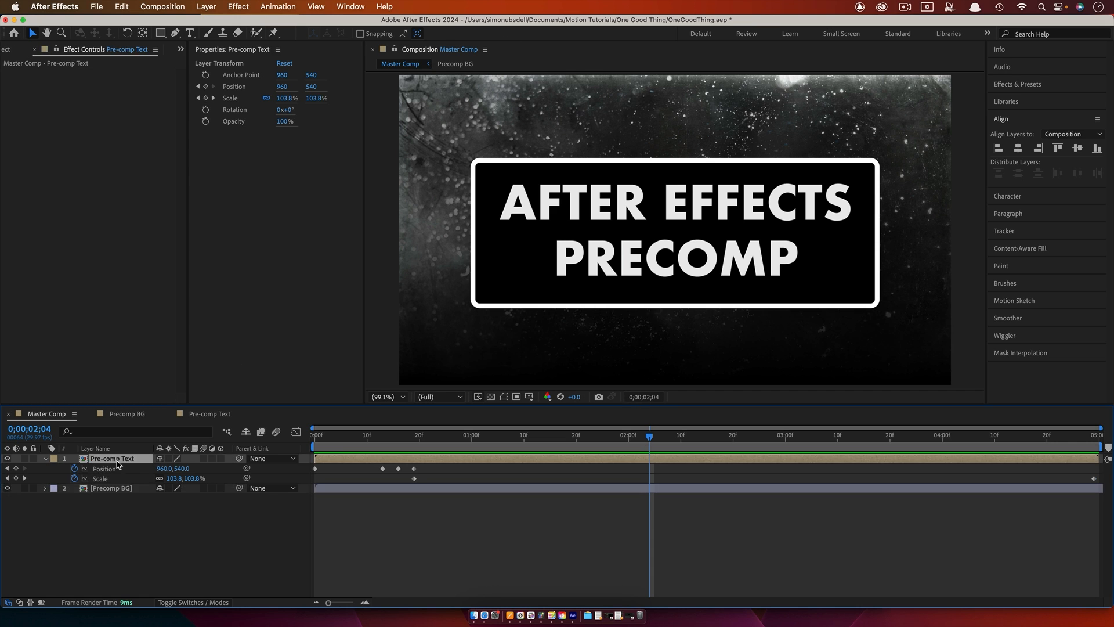
double_click(113, 458)
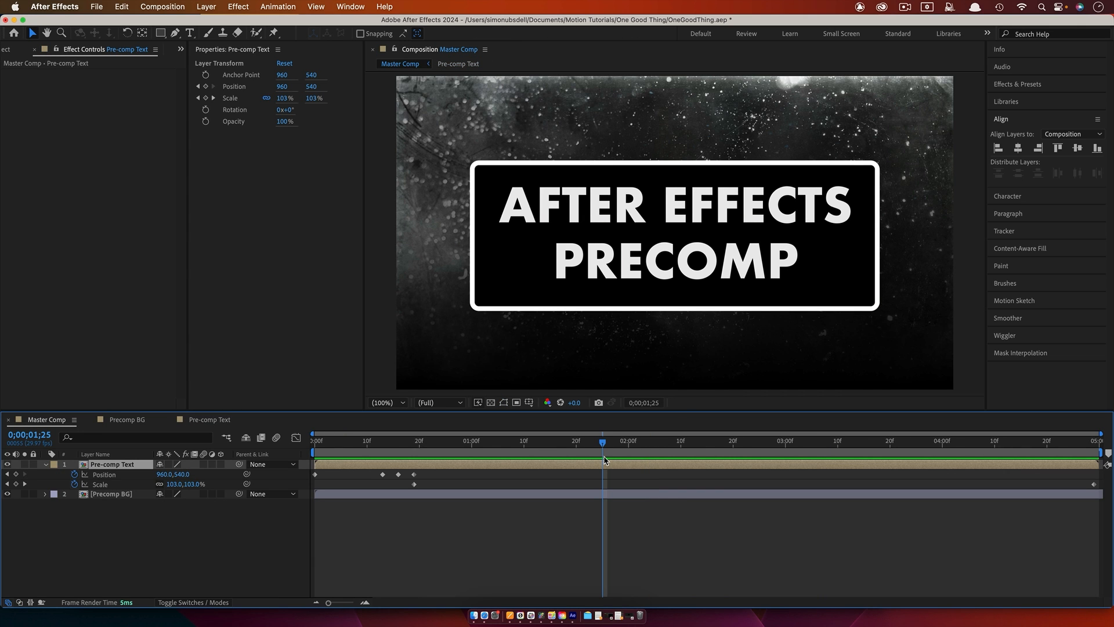
mouse_move(605, 456)
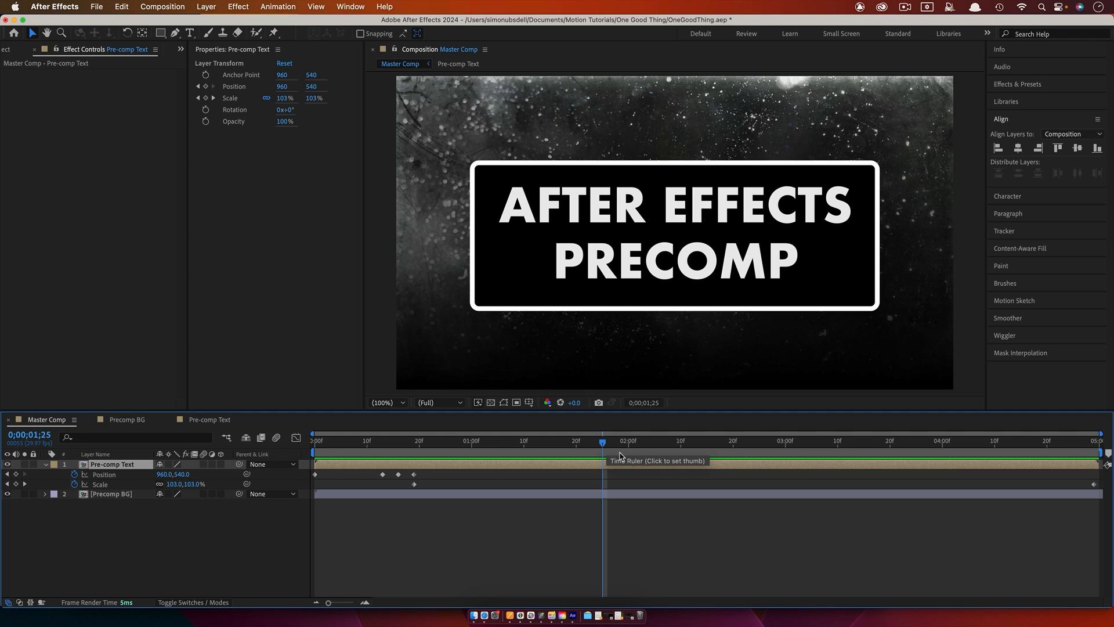
mouse_move(627, 452)
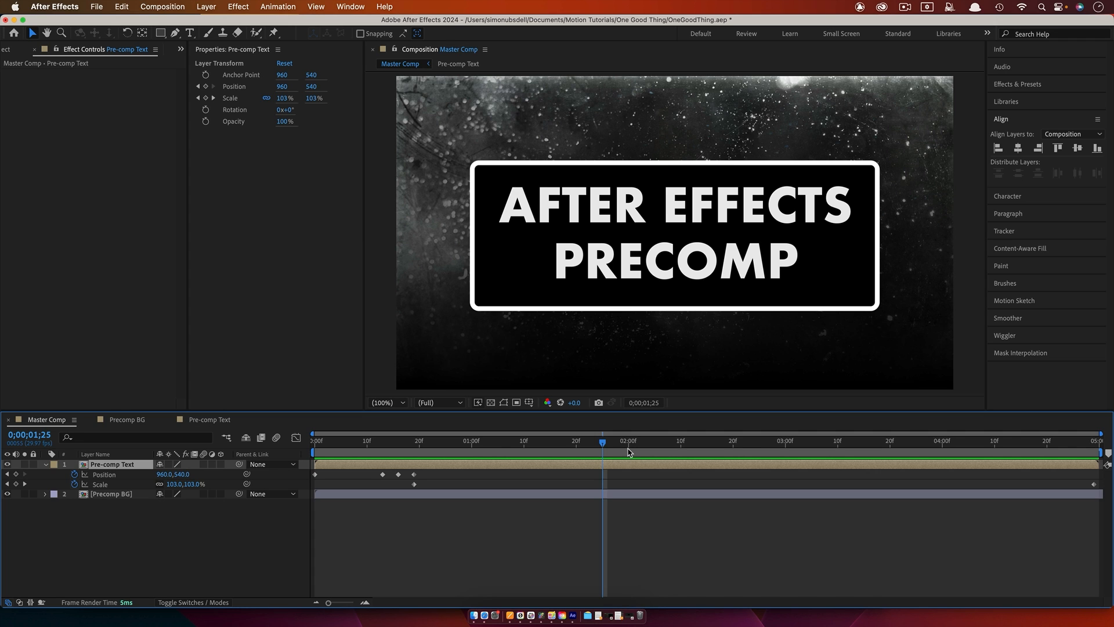
mouse_move(45, 426)
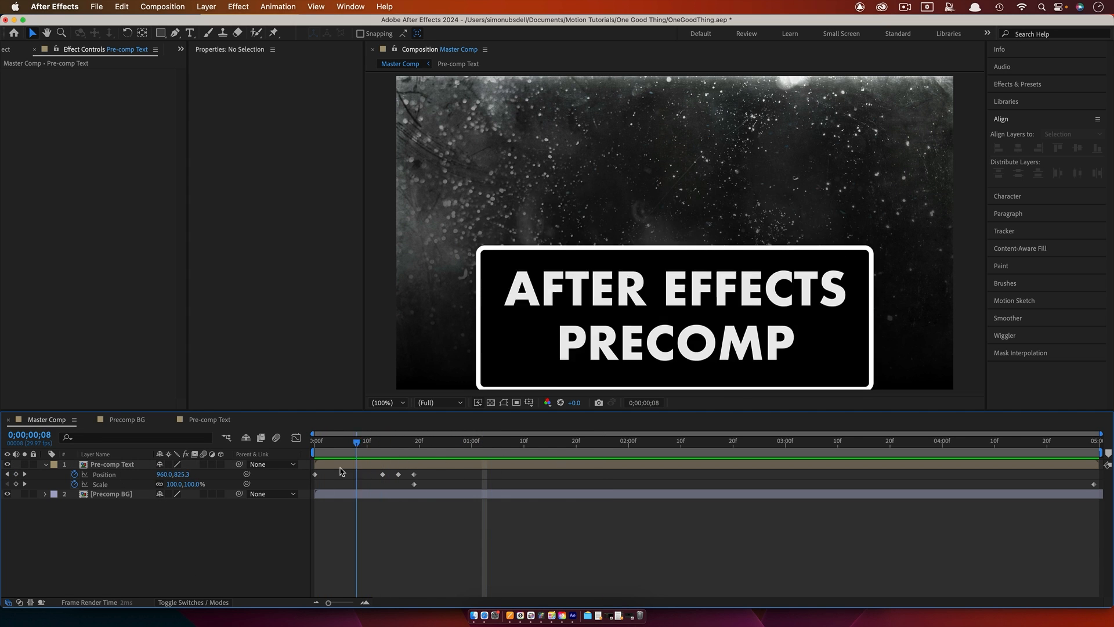
Step: Select the text's position keyframes, move to about 1:13 and add a Levels effect
left_click_drag(355, 441, 429, 441)
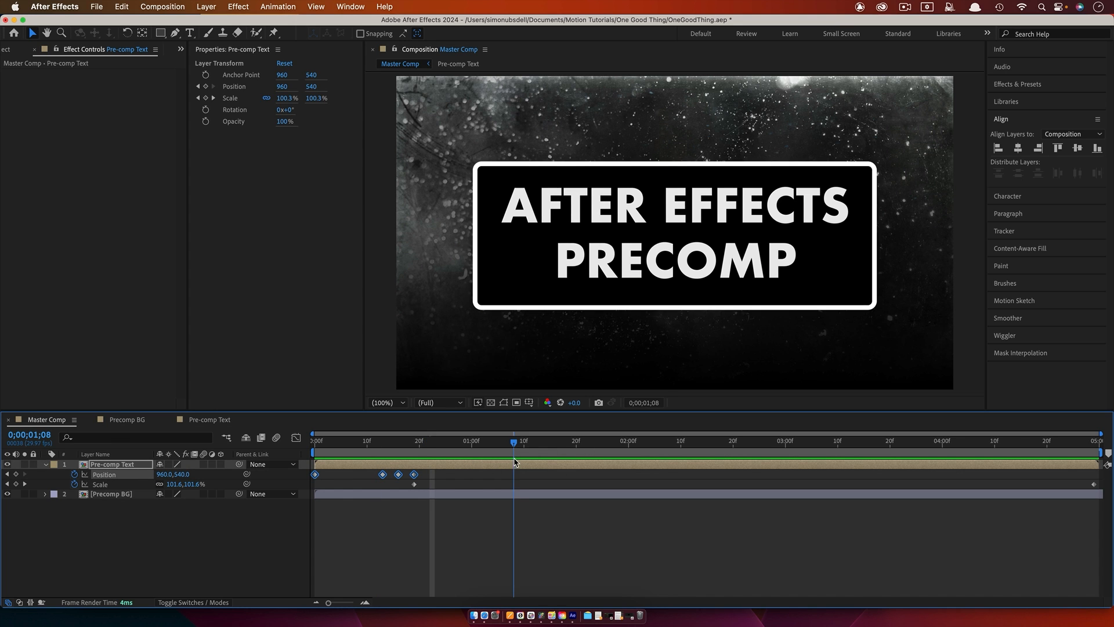
left_click(503, 440)
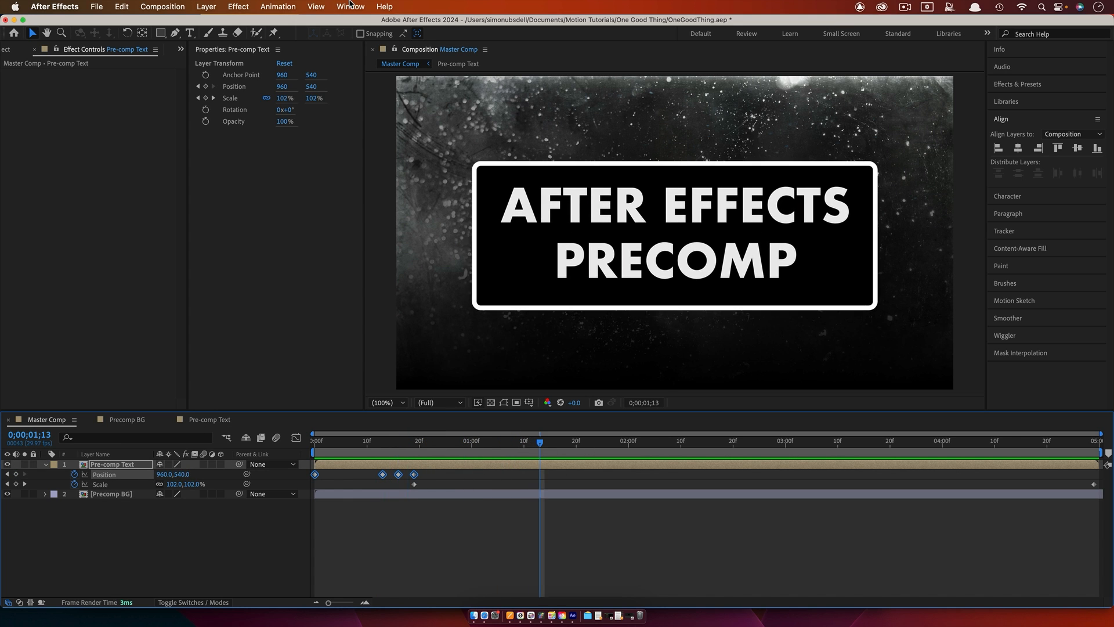
left_click(238, 7)
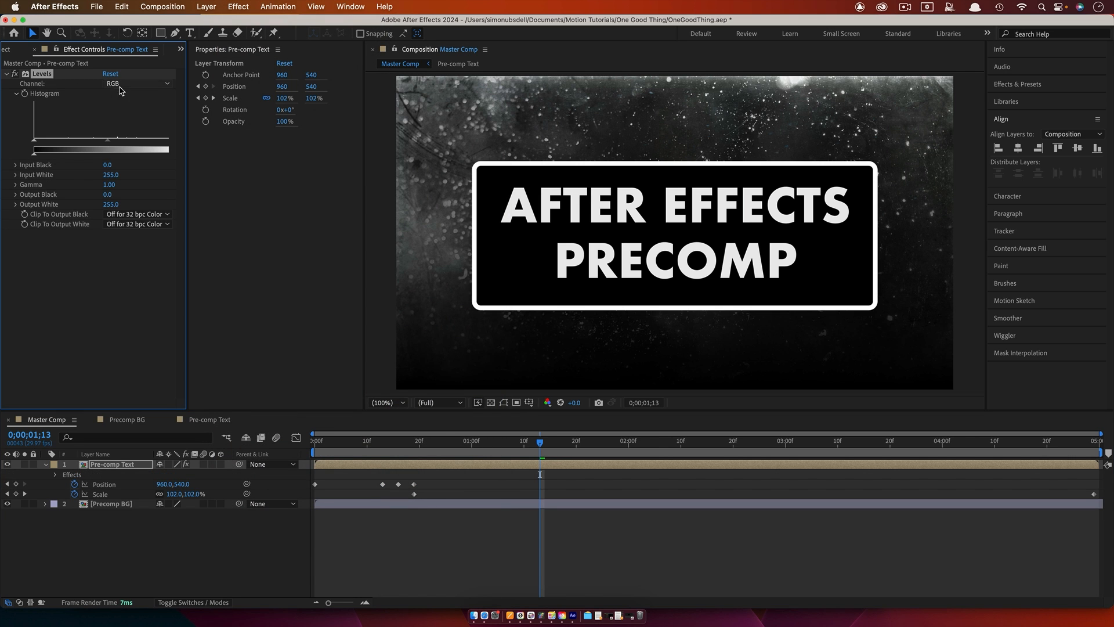
Step: Tint the title box via the Green channel's Output Black, then split the layer at 1:22
left_click(135, 84)
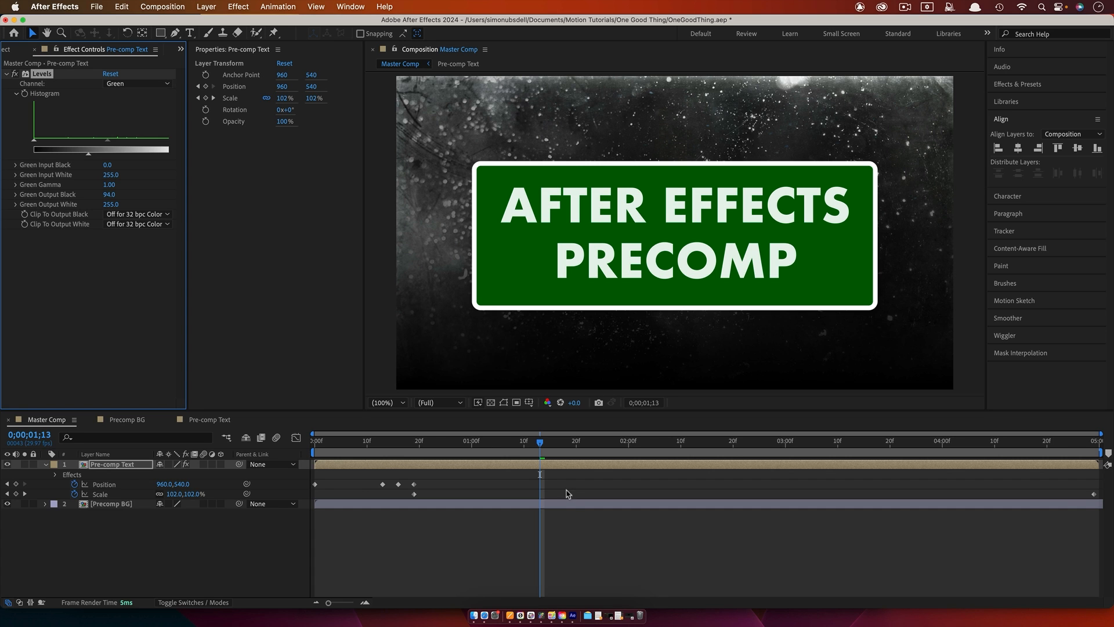
left_click_drag(540, 441, 586, 440)
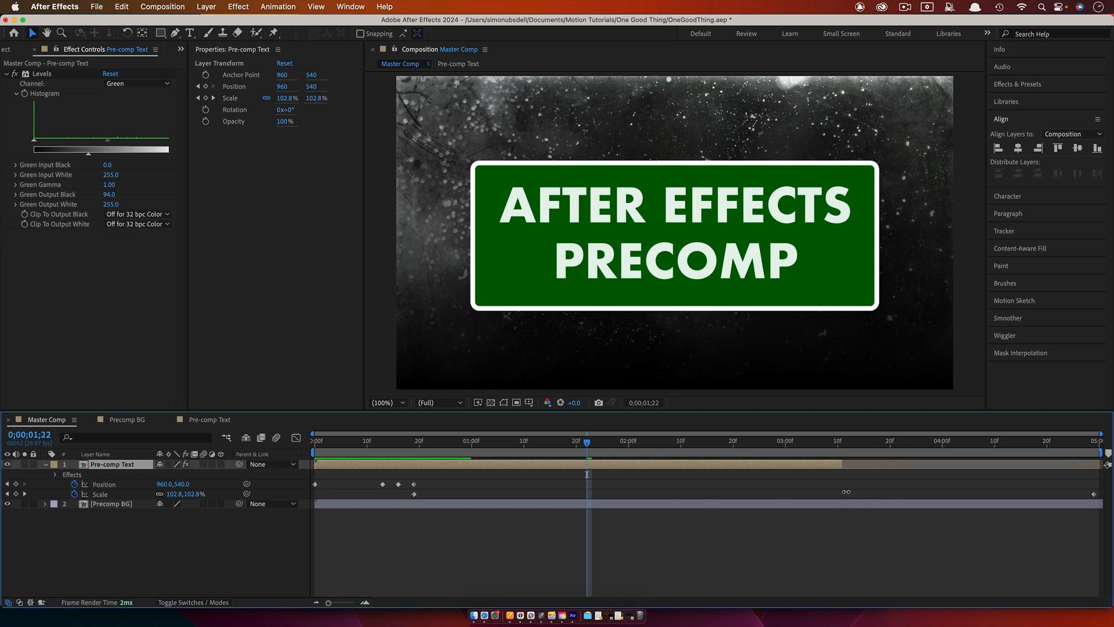
left_click(121, 7)
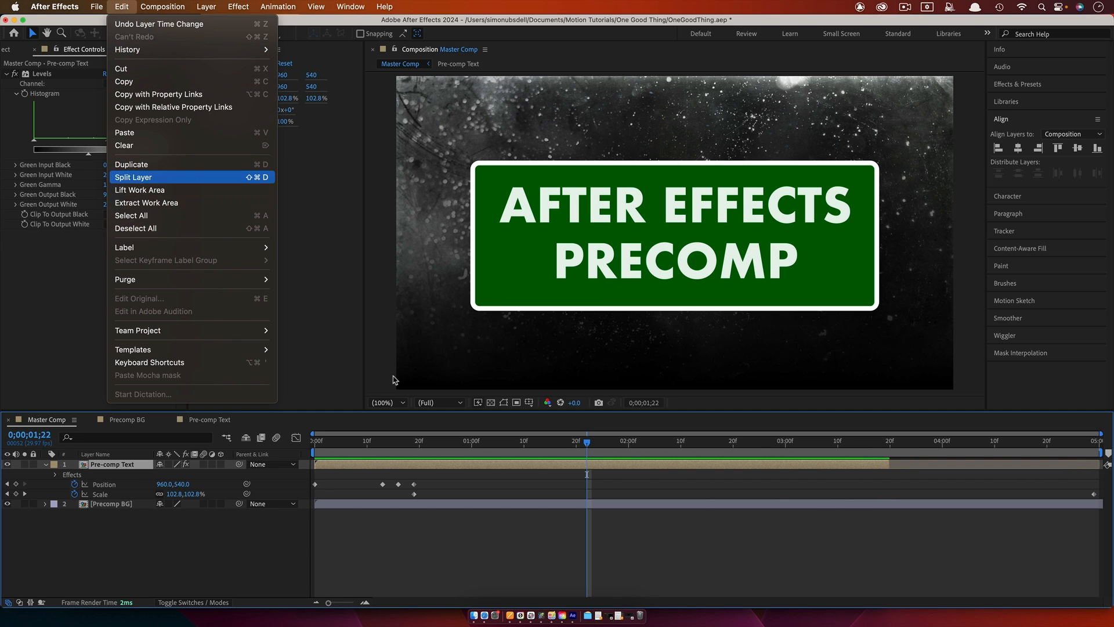
left_click(133, 176)
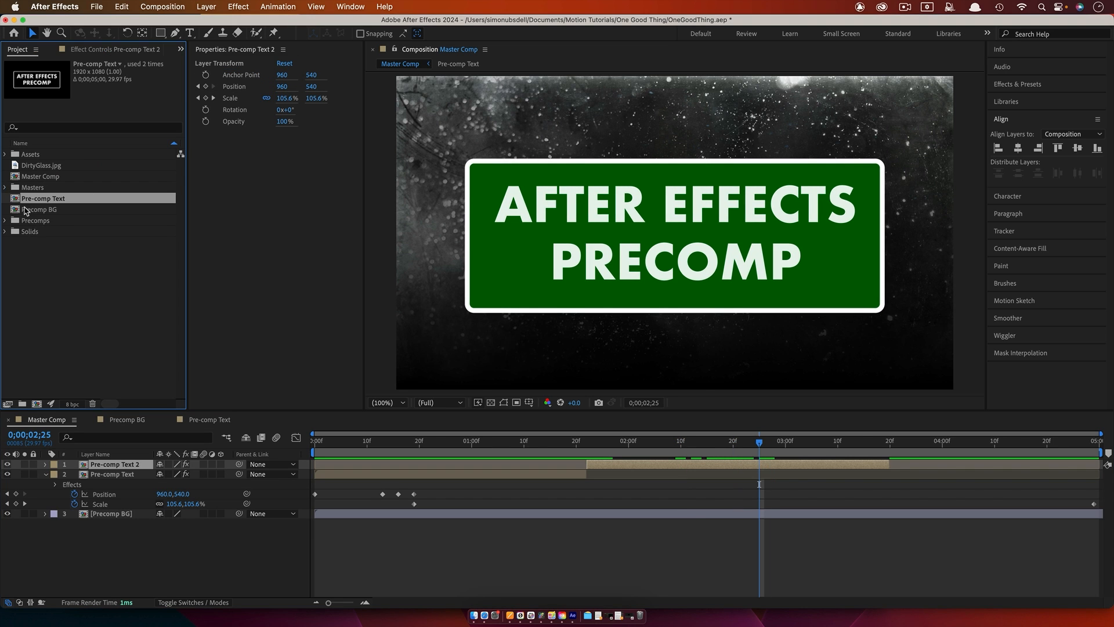
Step: Make Comp 1 from Precomp BG and scrub its timeline to about 2:10
left_click(40, 209)
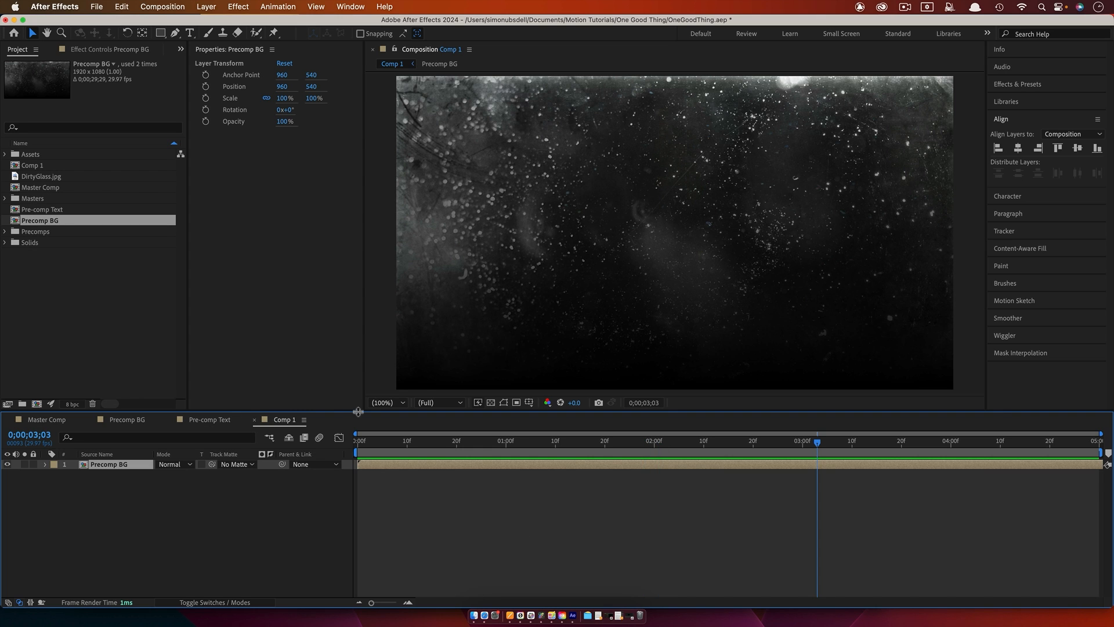
mouse_move(641, 252)
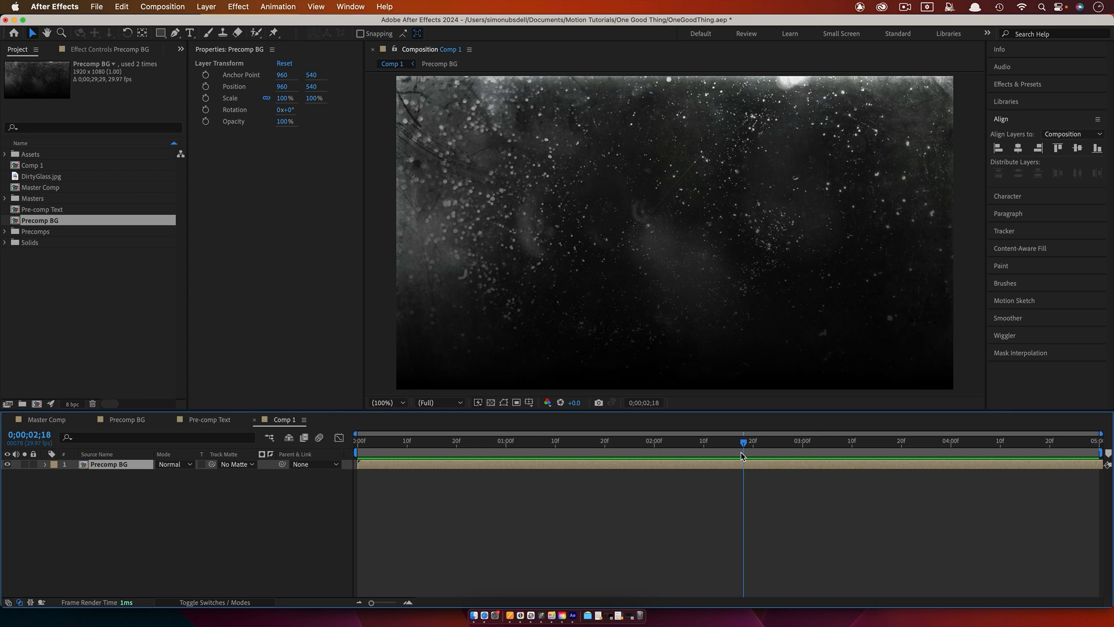
left_click_drag(751, 449, 708, 449)
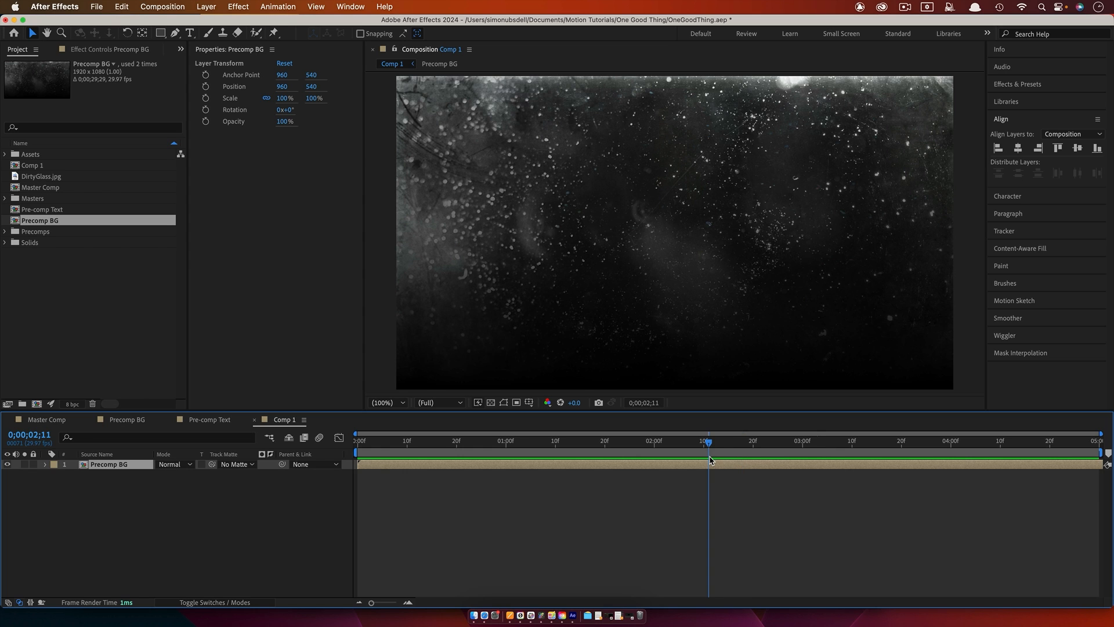
left_click(703, 441)
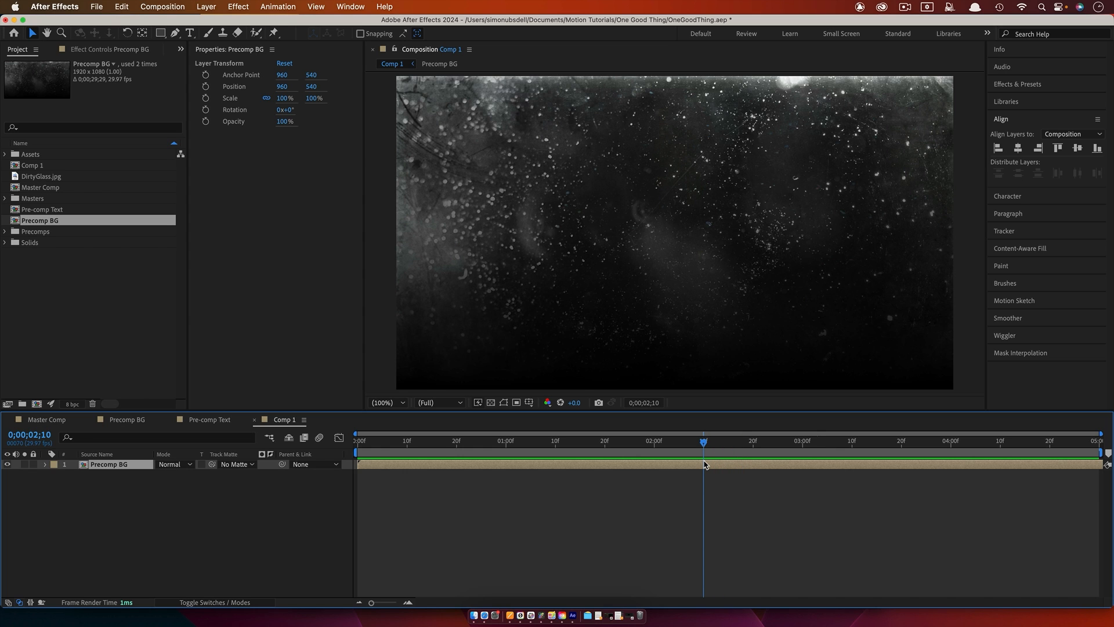
left_click(543, 612)
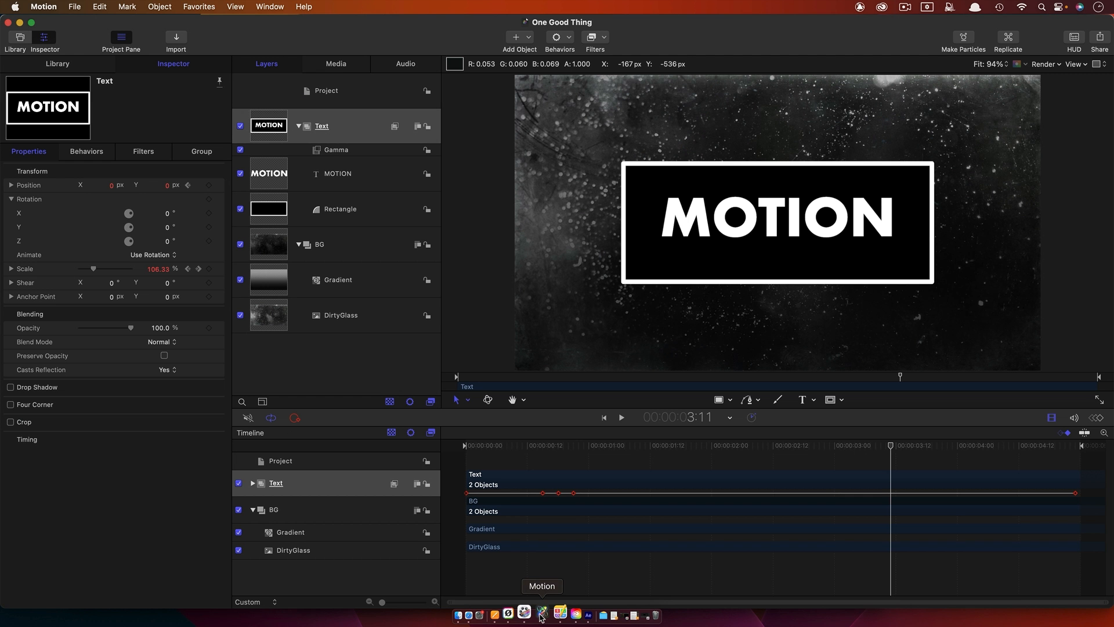
mouse_move(873, 407)
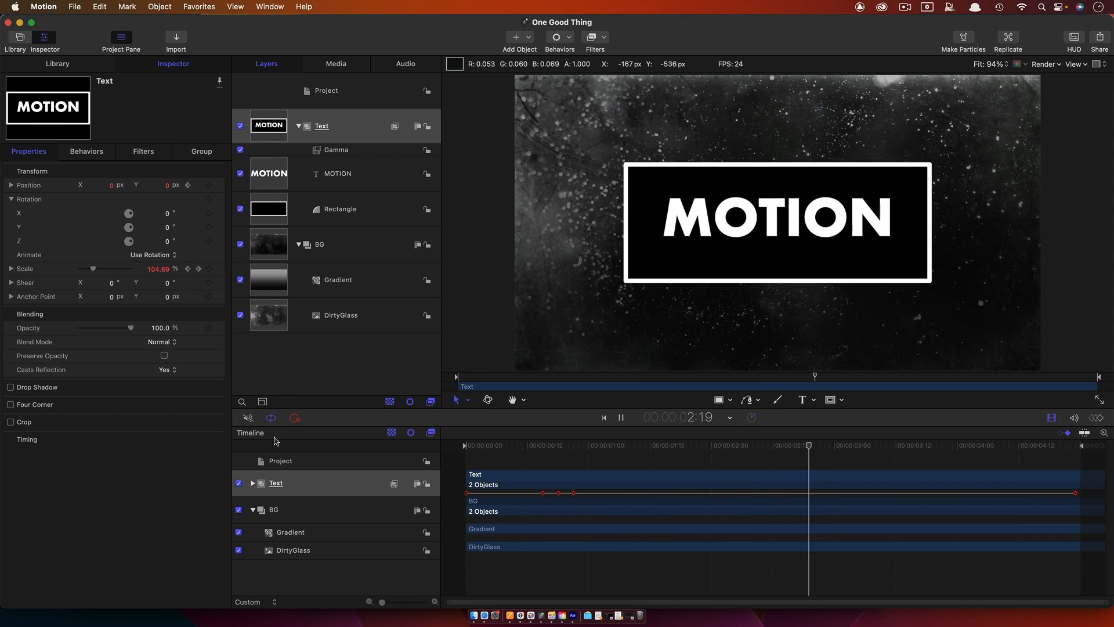
Step: Stop playback, collapse and re-expand the BG group, then select the Text group
left_click(619, 416)
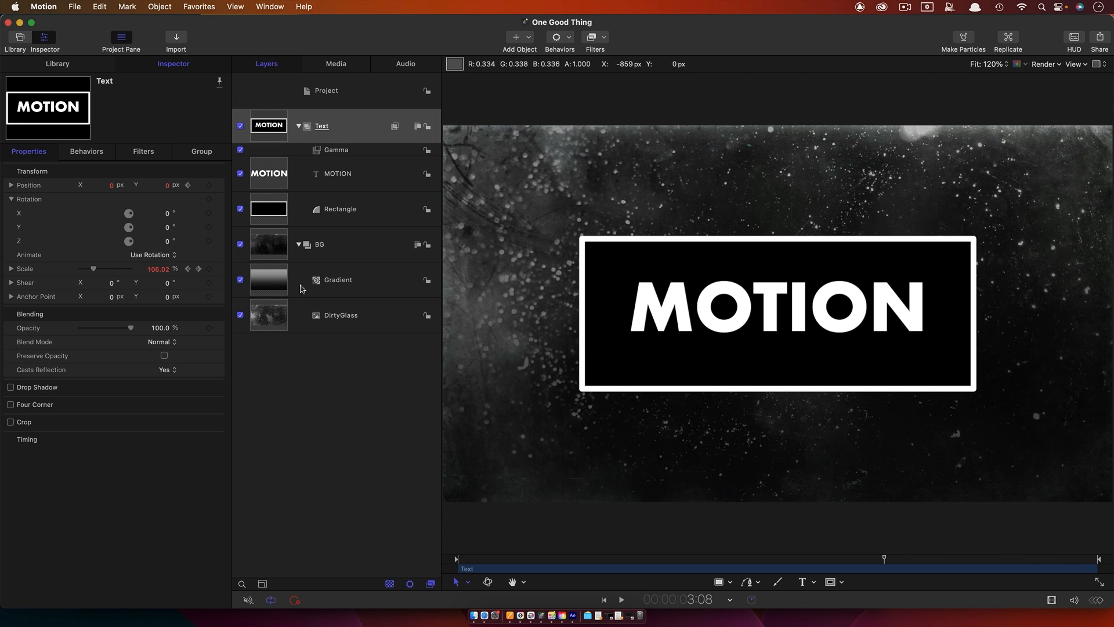
left_click(298, 244)
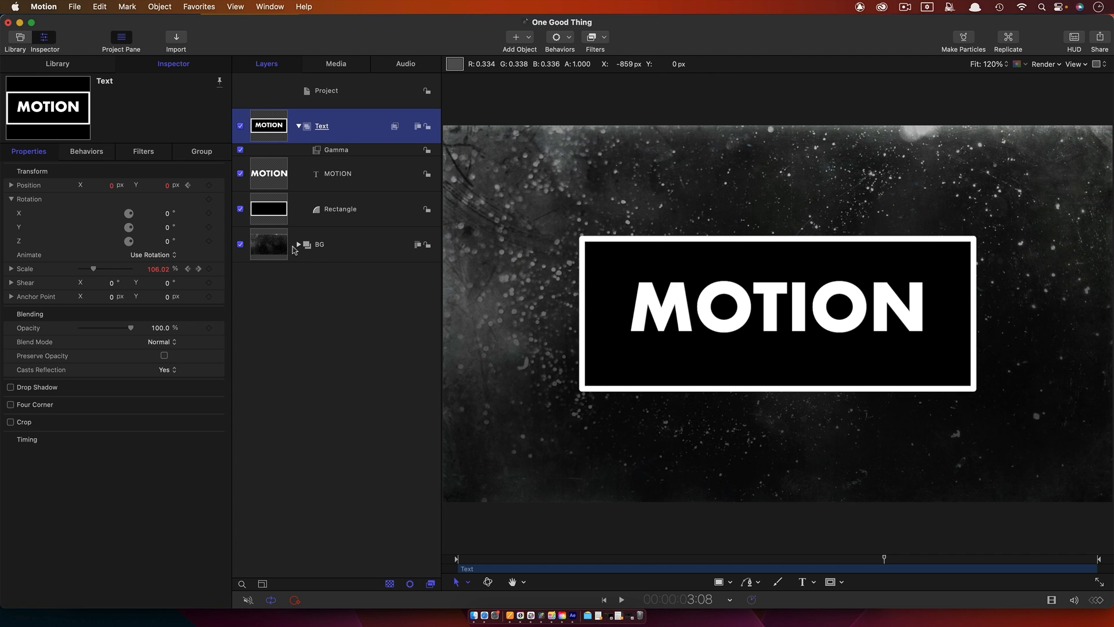
left_click(298, 245)
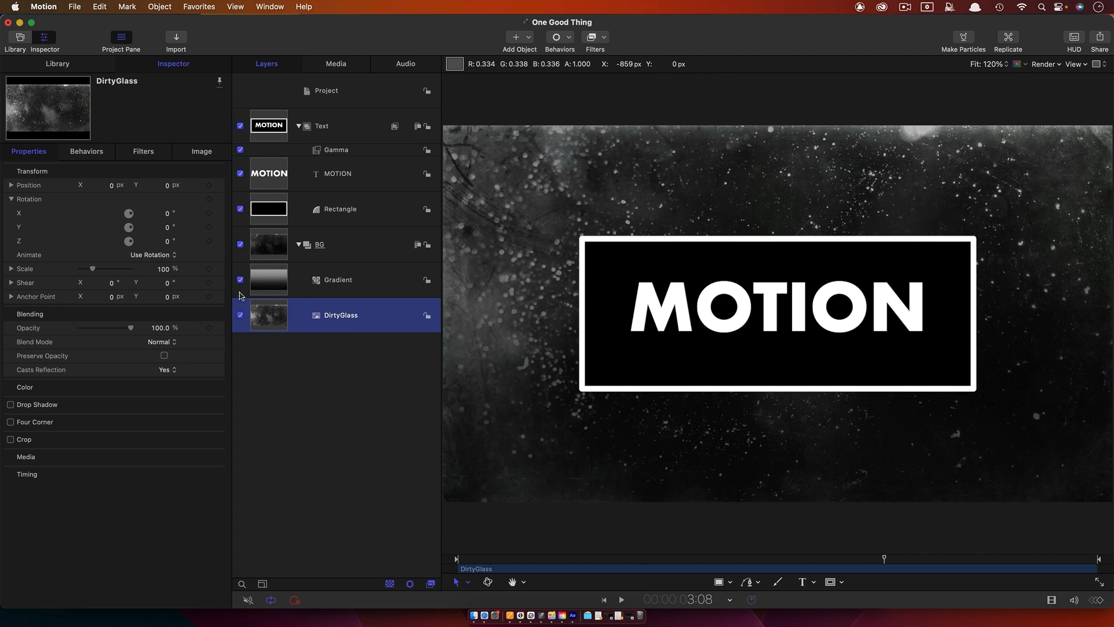
mouse_move(268, 251)
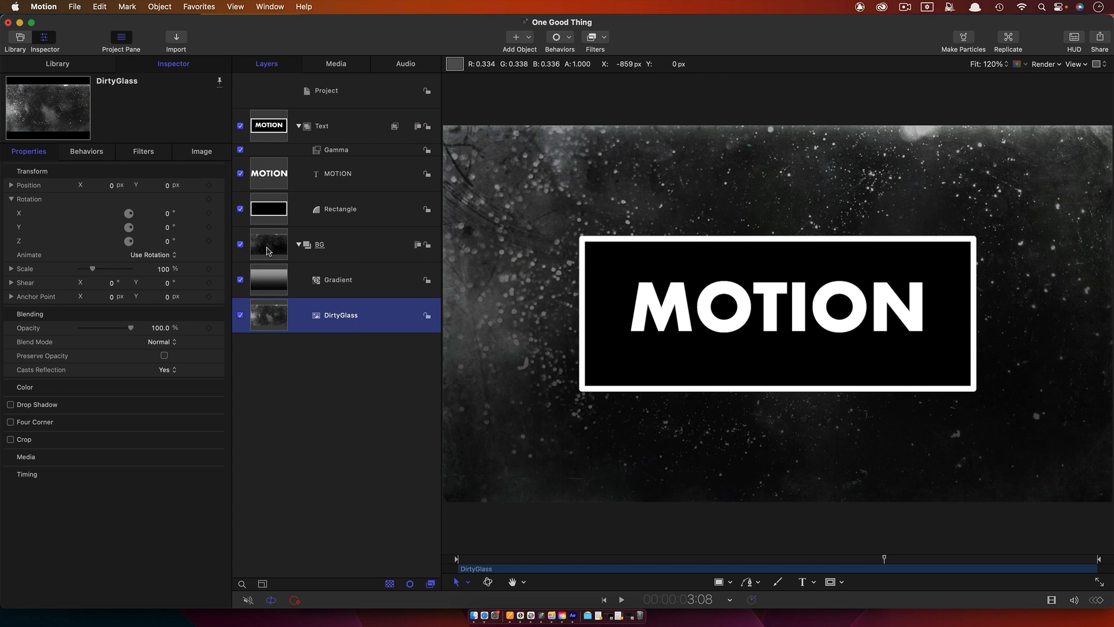
left_click(321, 125)
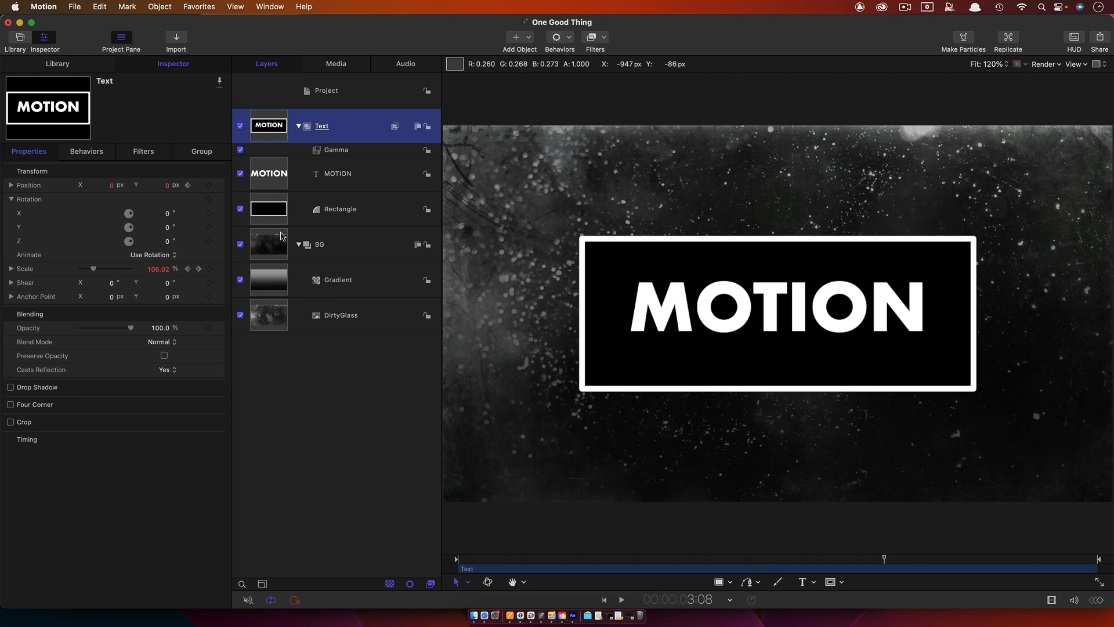
Step: Add a Levels filter to the BG group adjusting the Green channel
left_click(320, 243)
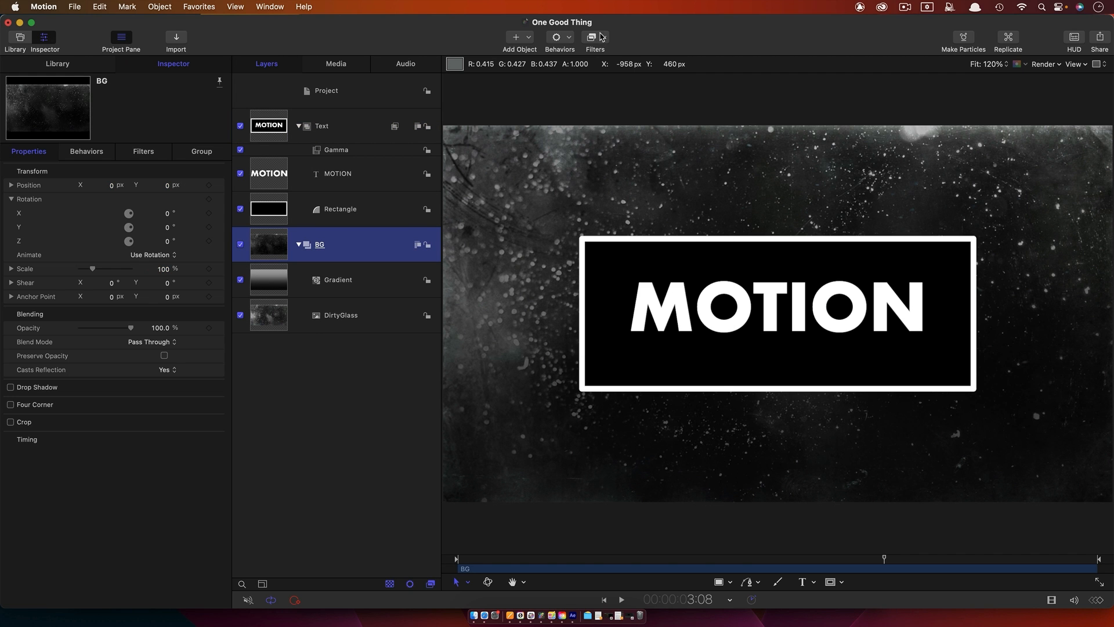
left_click(594, 37)
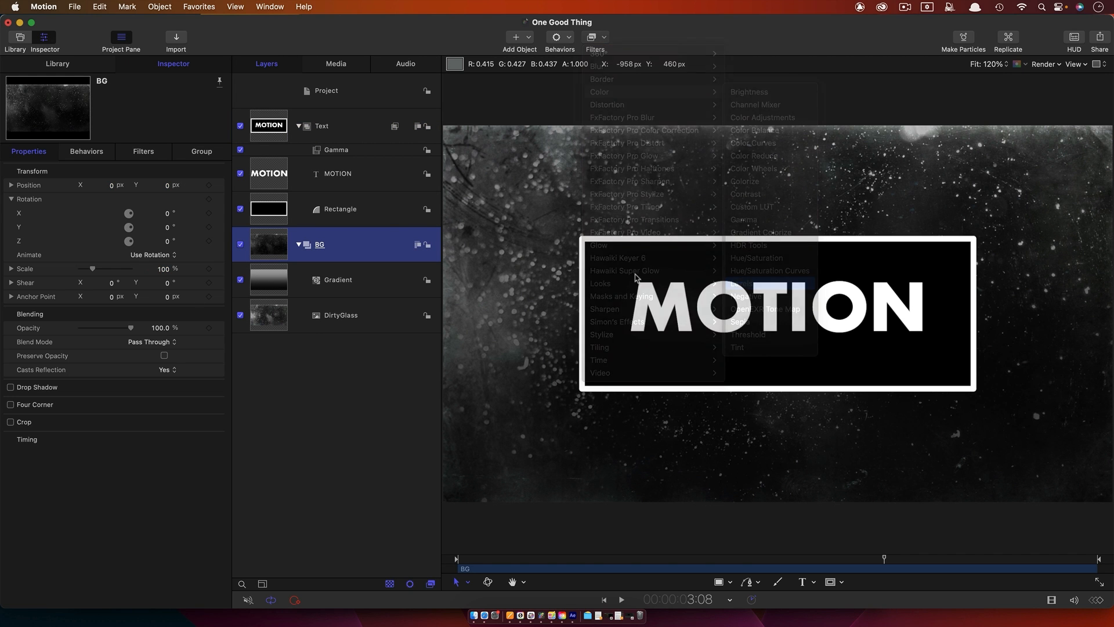
left_click(740, 283)
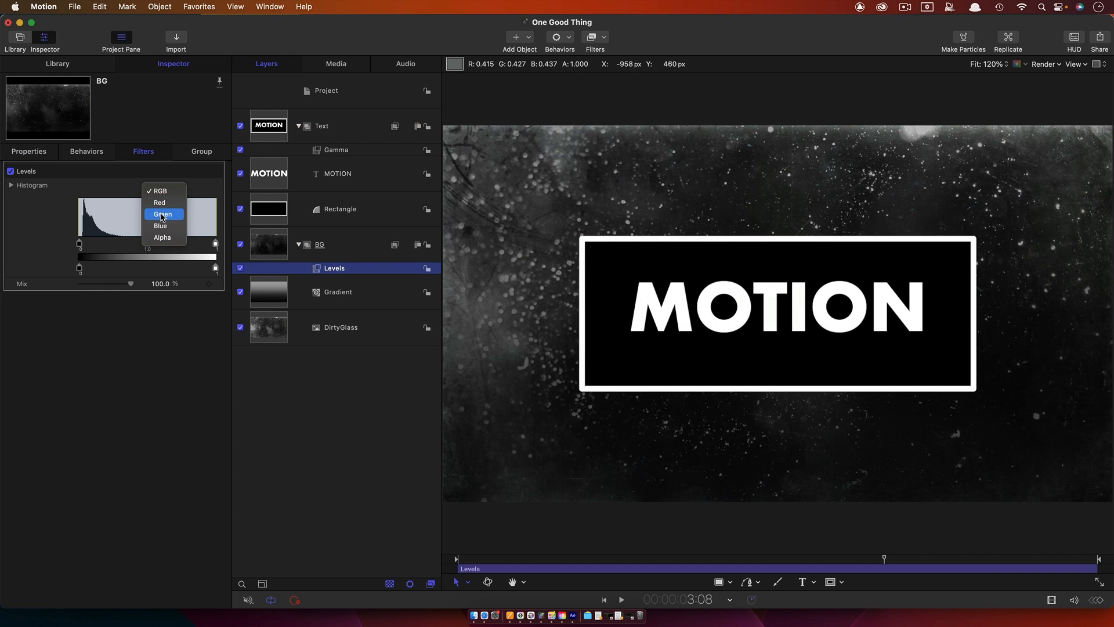
left_click(162, 213)
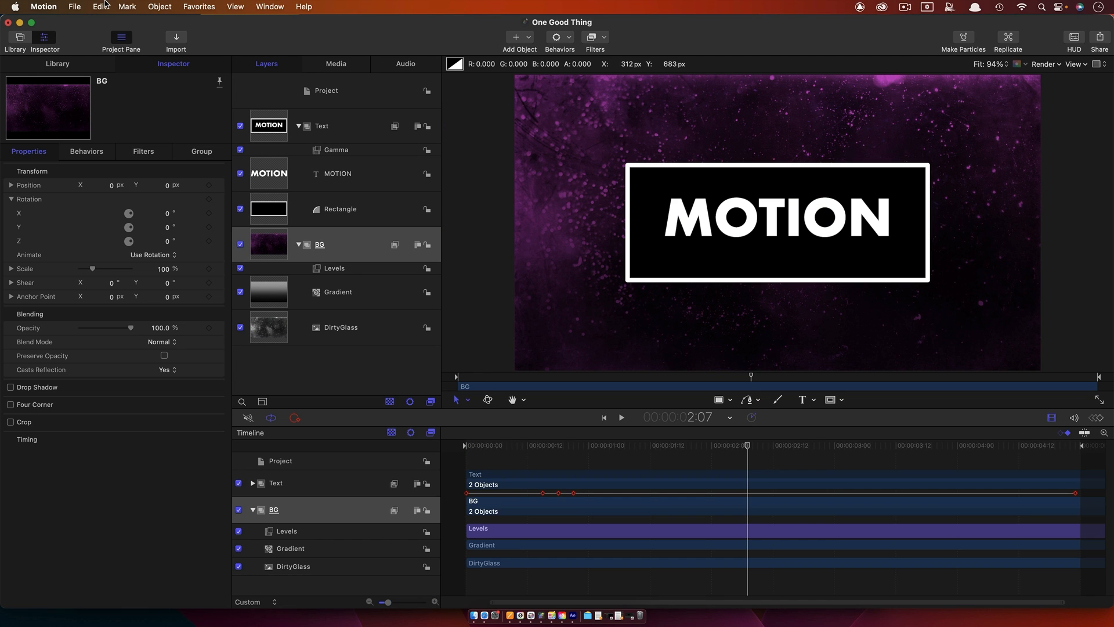
mouse_move(112, 7)
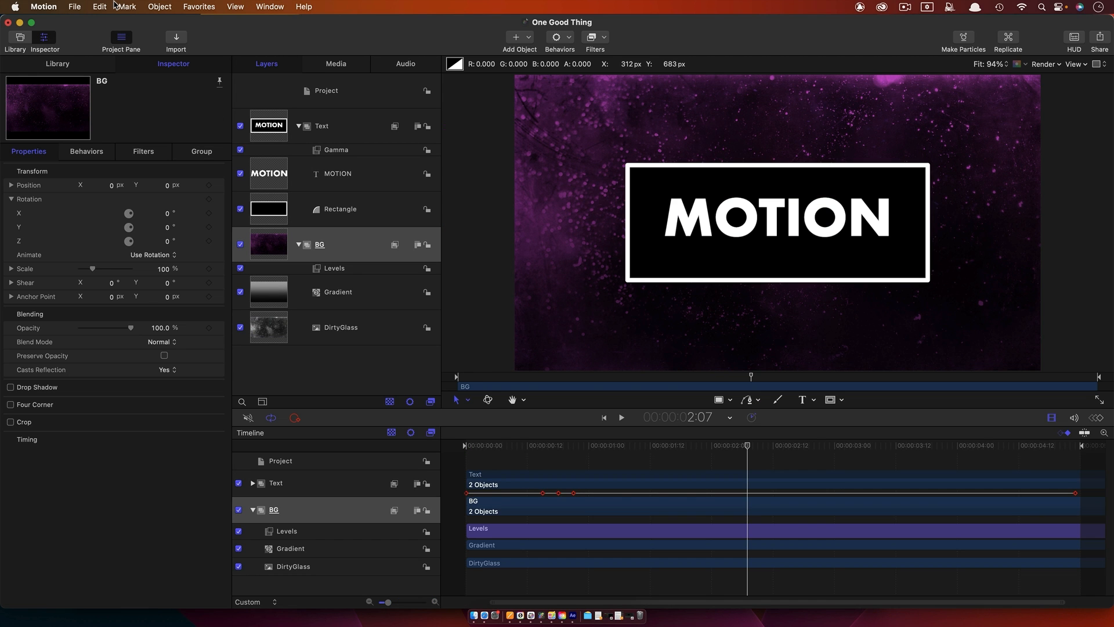
Step: Duplicate the BG group so BG 1 can take over at about 2:07
left_click(98, 7)
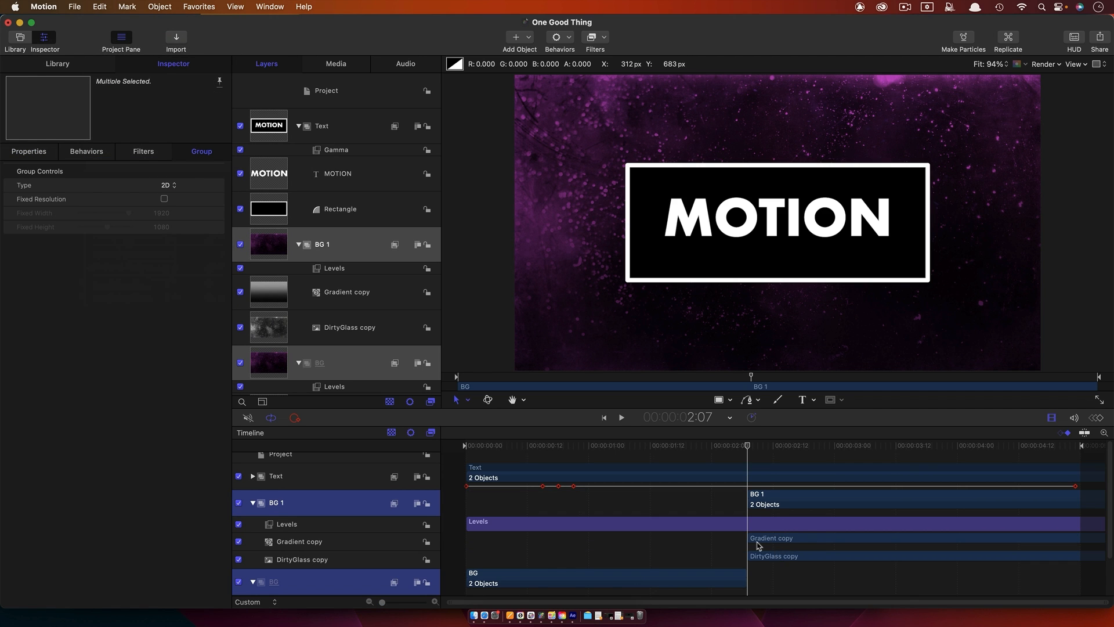
mouse_move(957, 558)
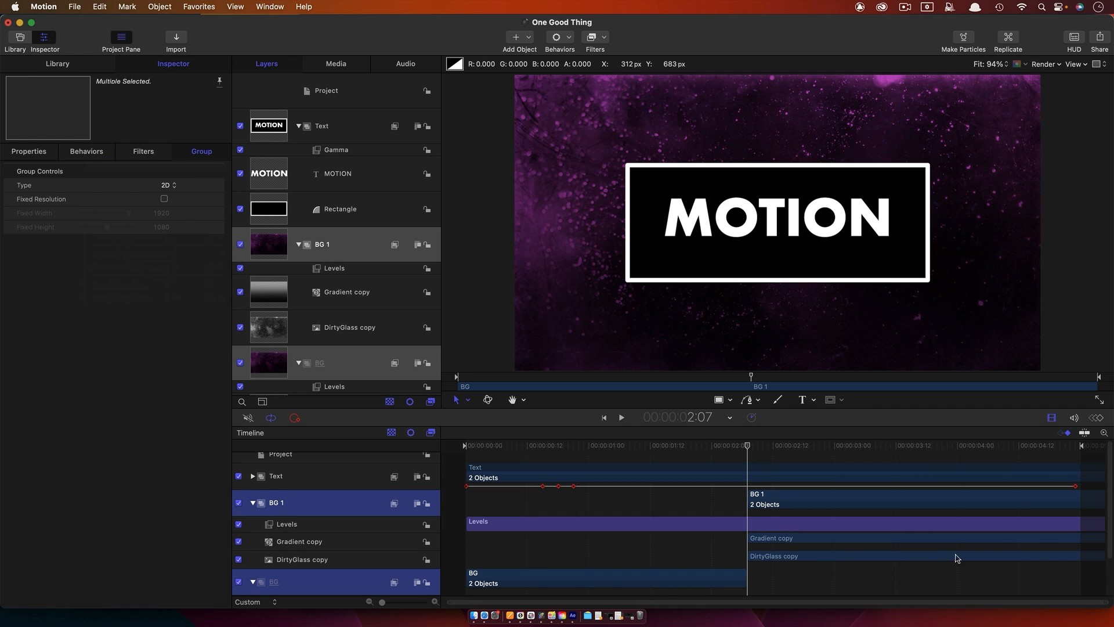
mouse_move(1043, 548)
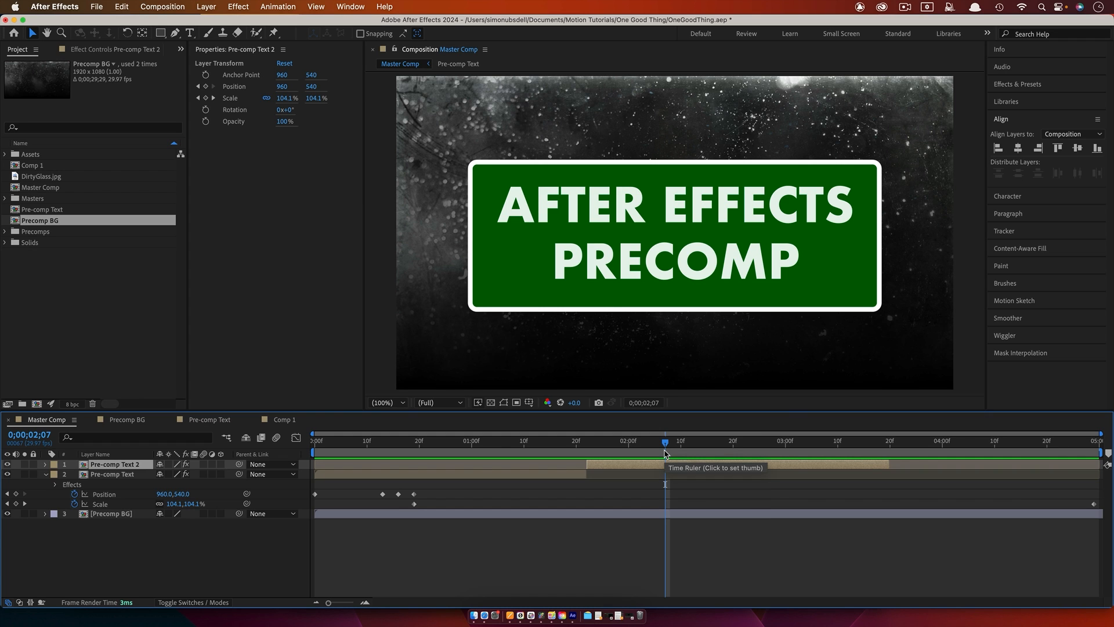
mouse_move(28, 557)
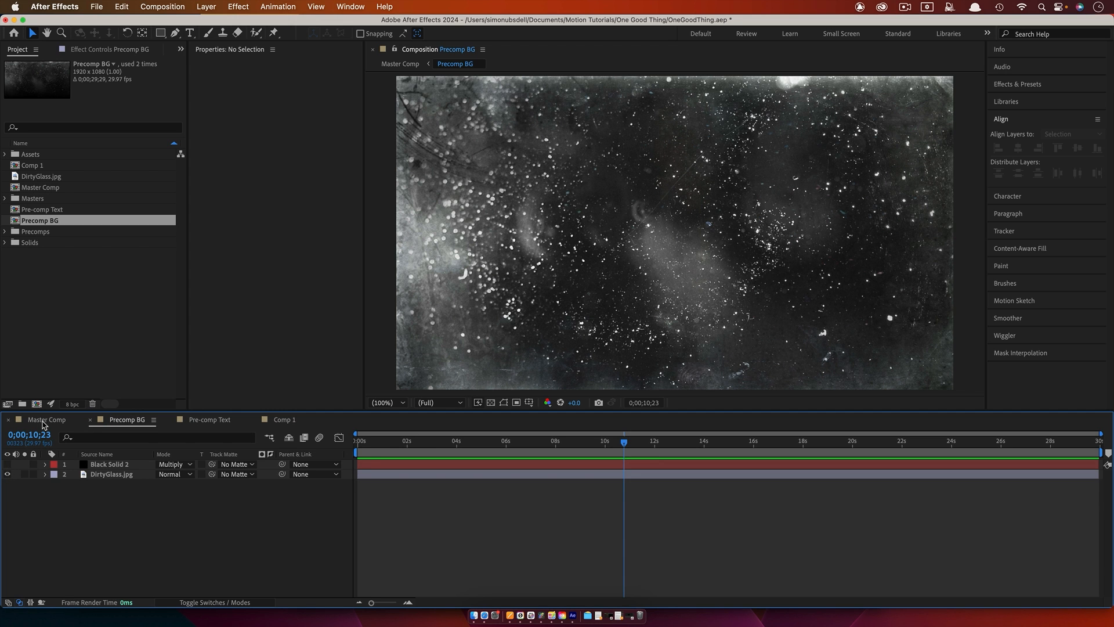
left_click(46, 418)
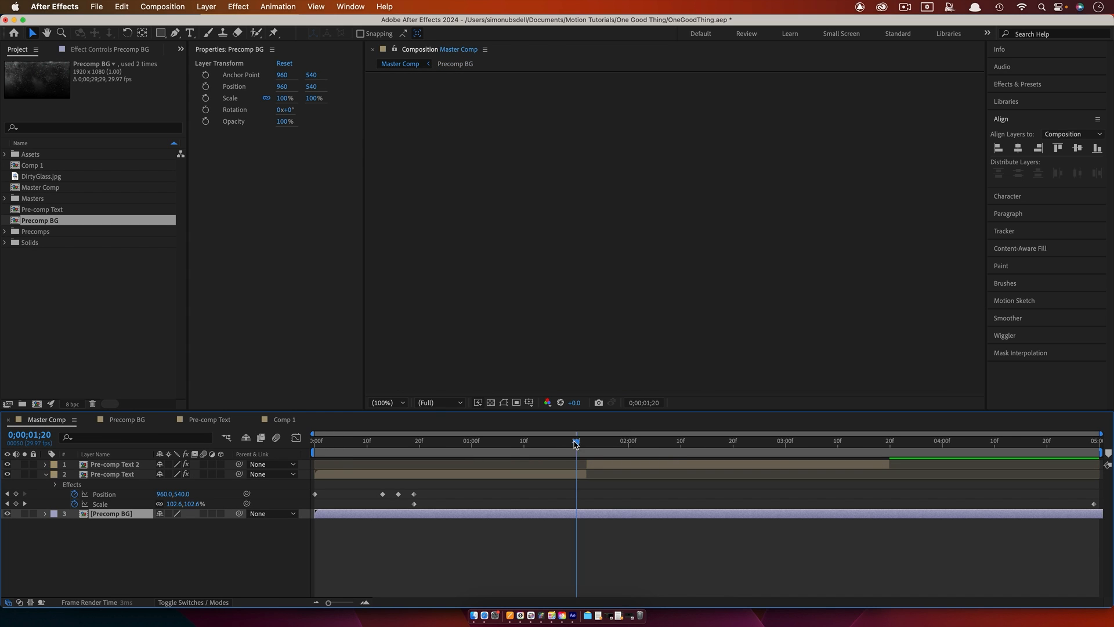
left_click(425, 441)
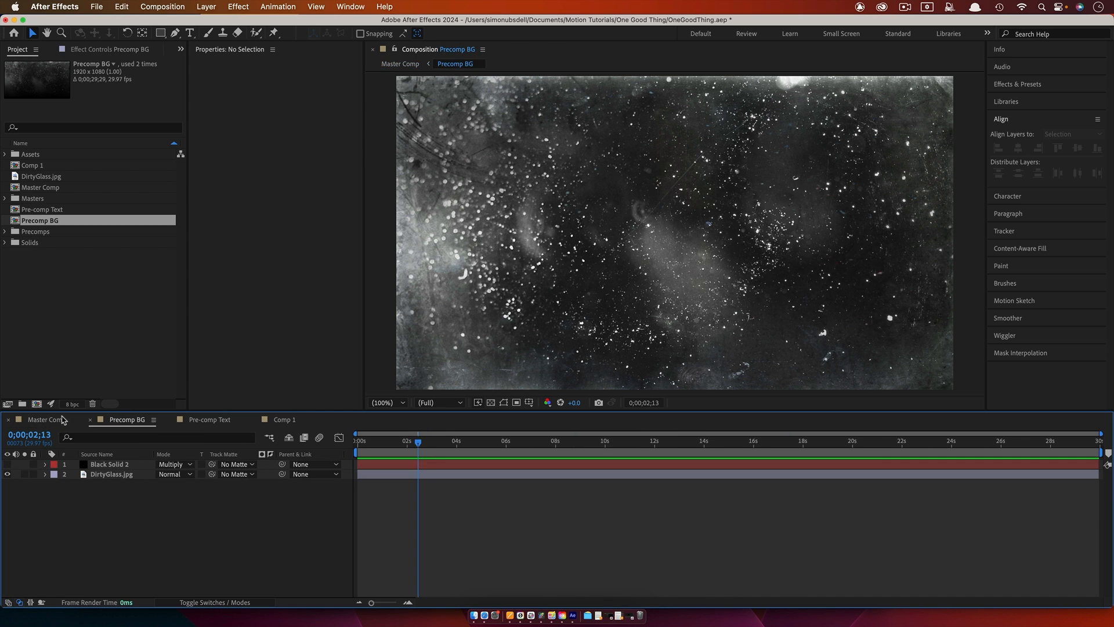
left_click(210, 419)
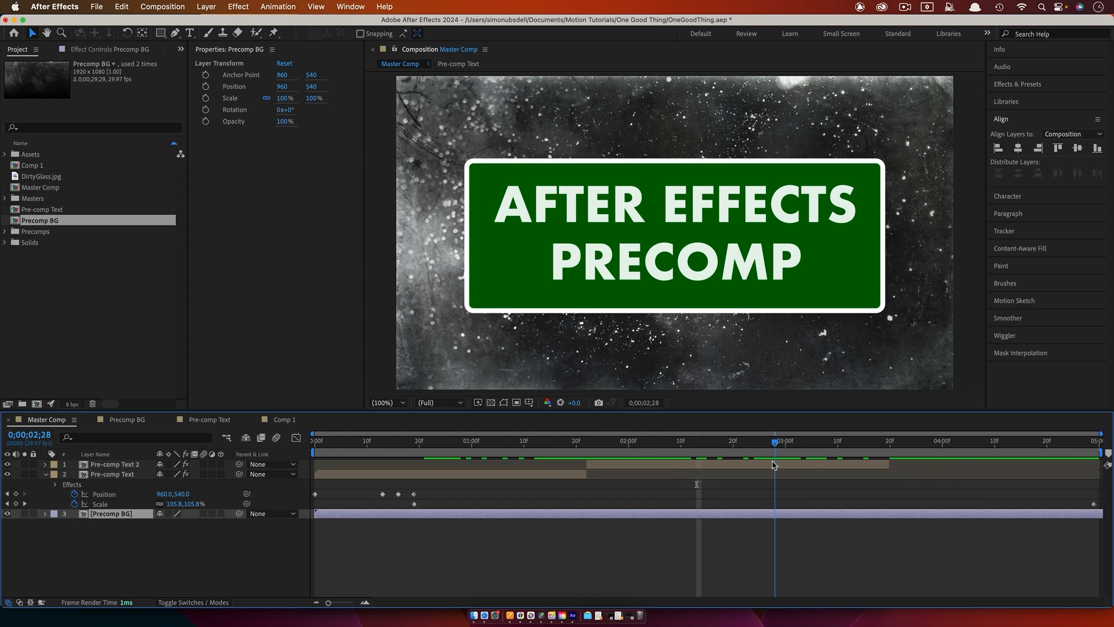
key("Left")
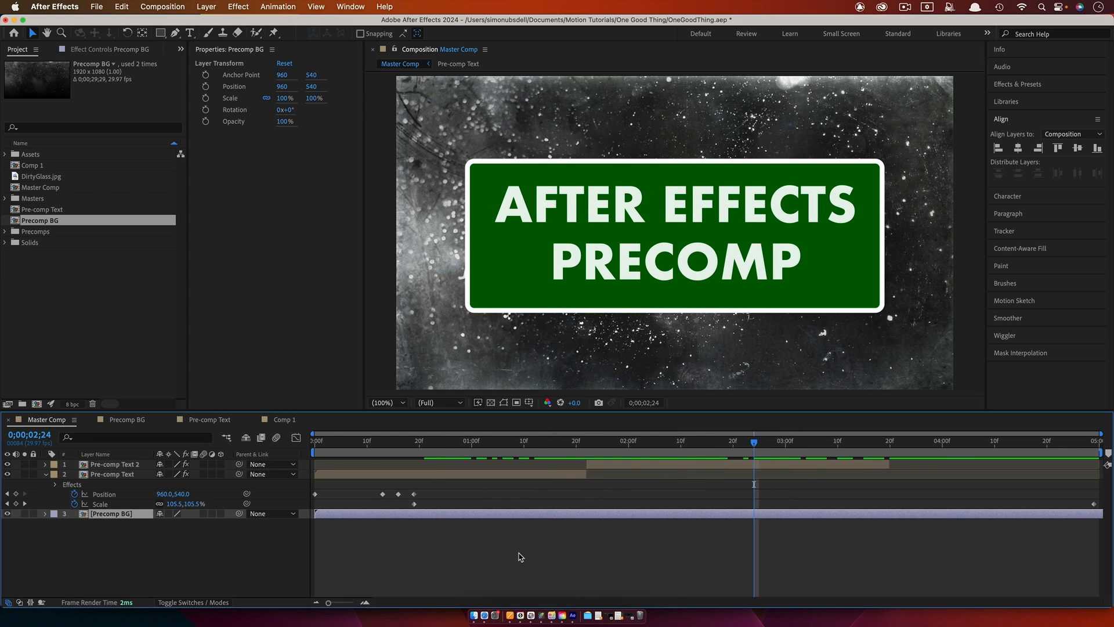
mouse_move(542, 613)
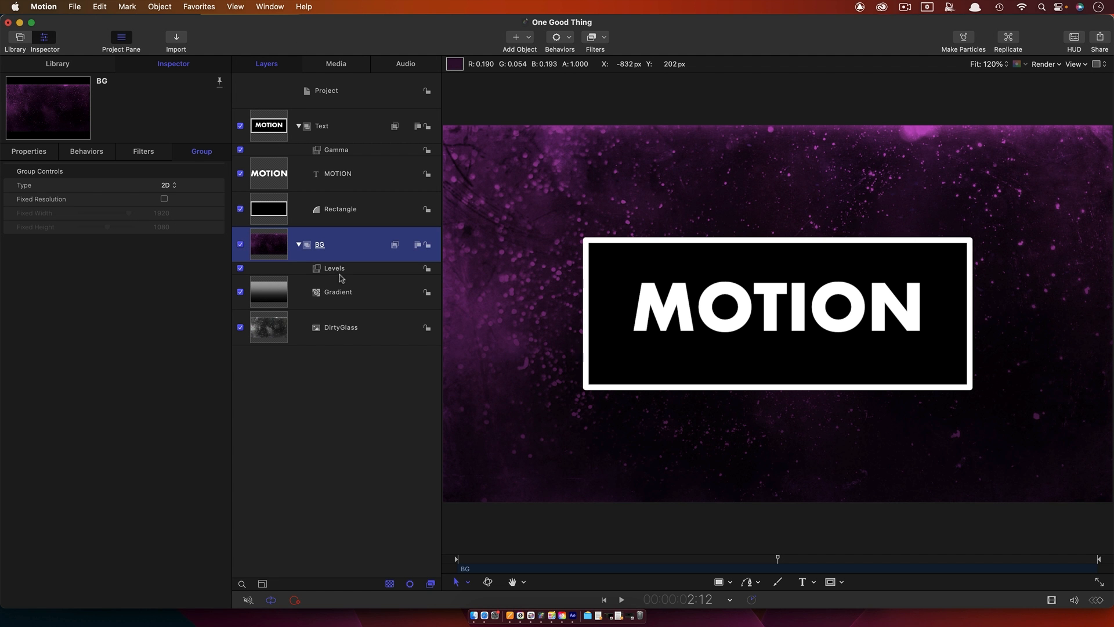
Step: Set the BG Levels filter to Blue and raise its output level to neutralise the purple tint
left_click(334, 268)
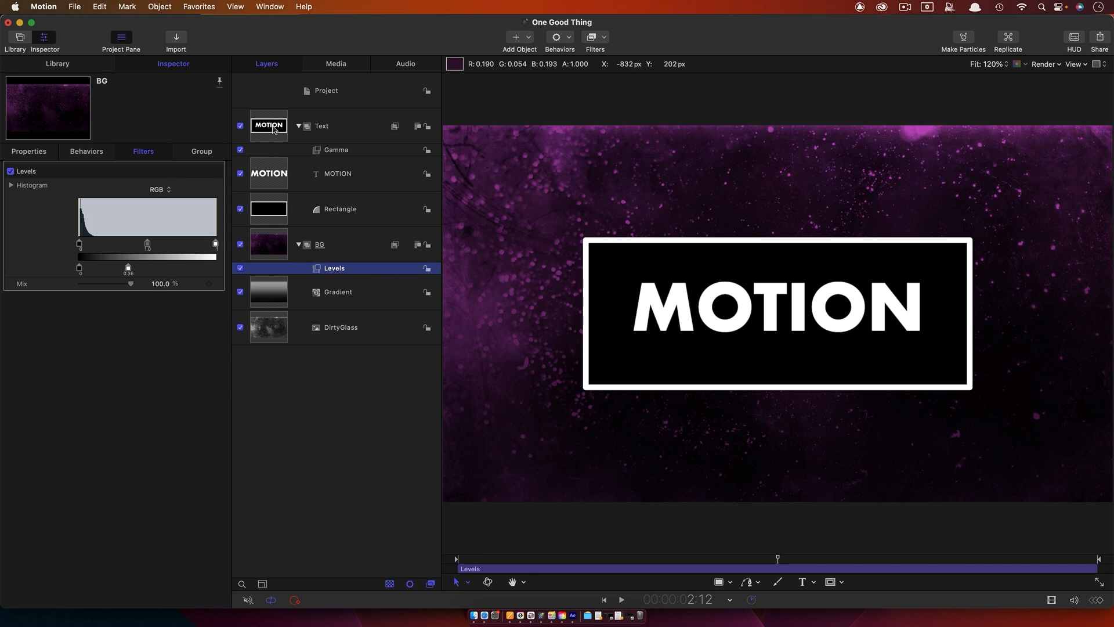
left_click(321, 125)
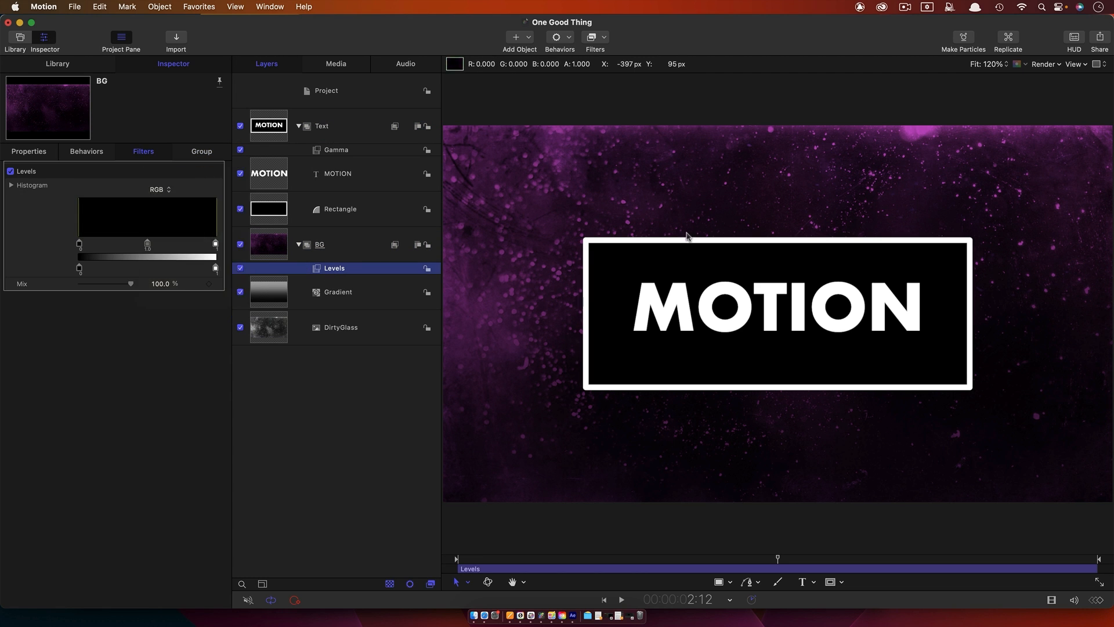
left_click(160, 189)
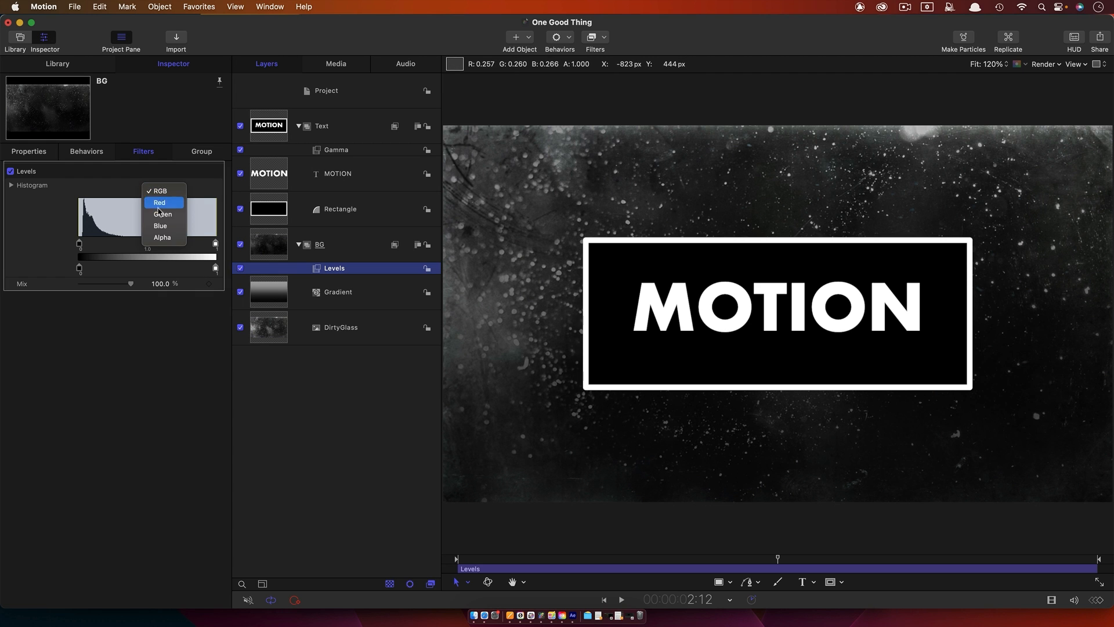
left_click(160, 226)
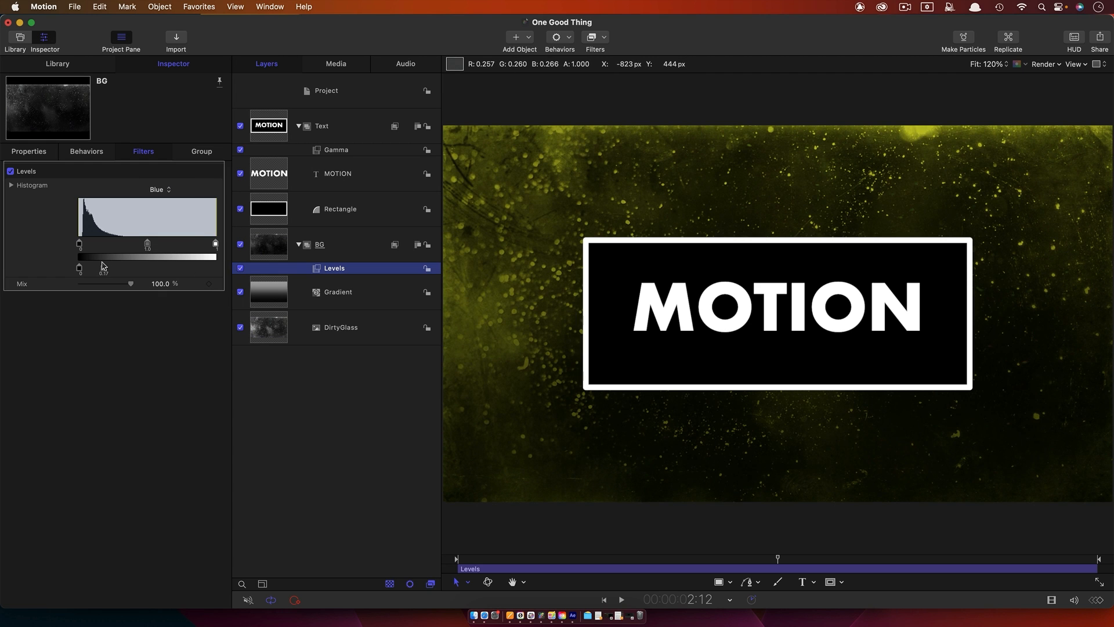
left_click_drag(80, 268, 114, 268)
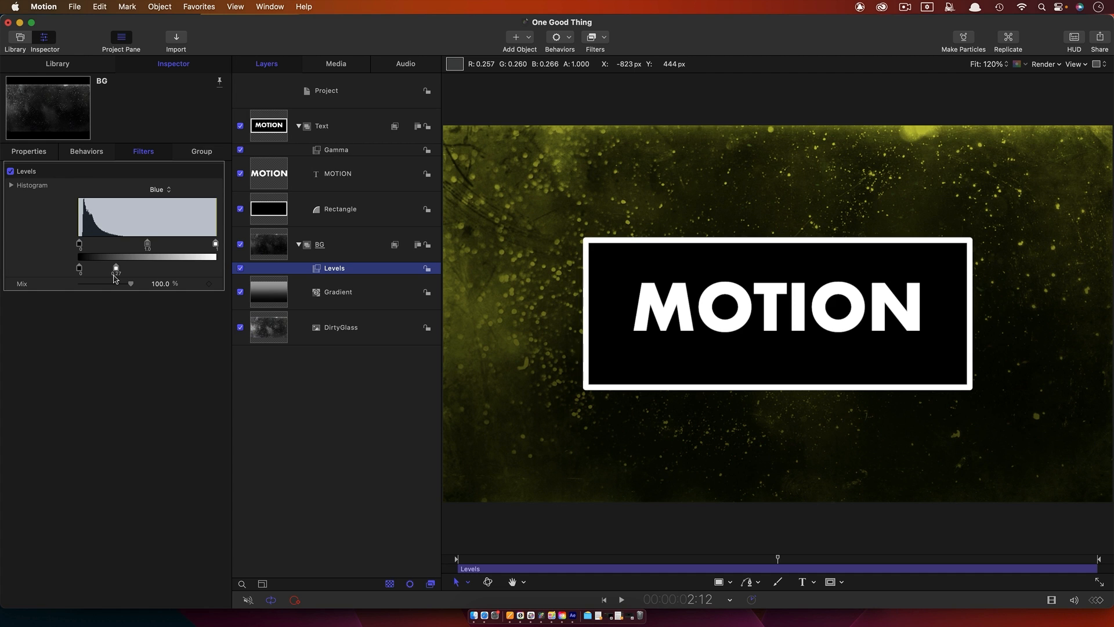
left_click_drag(114, 268, 115, 268)
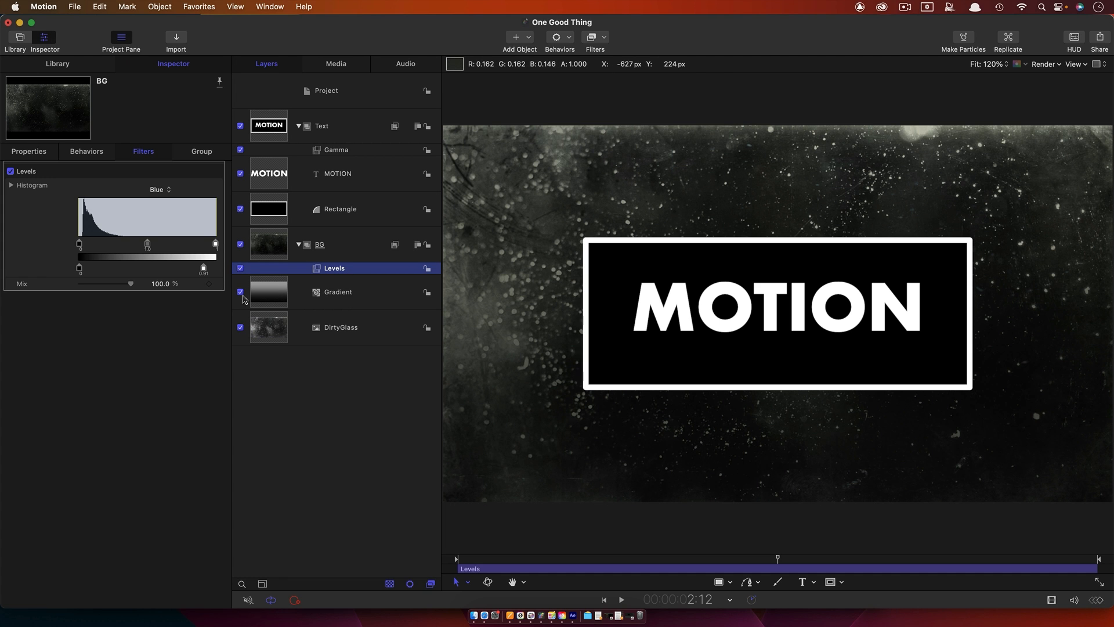
Step: Switch off the Gradient layer in the BG group and deselect
left_click(240, 293)
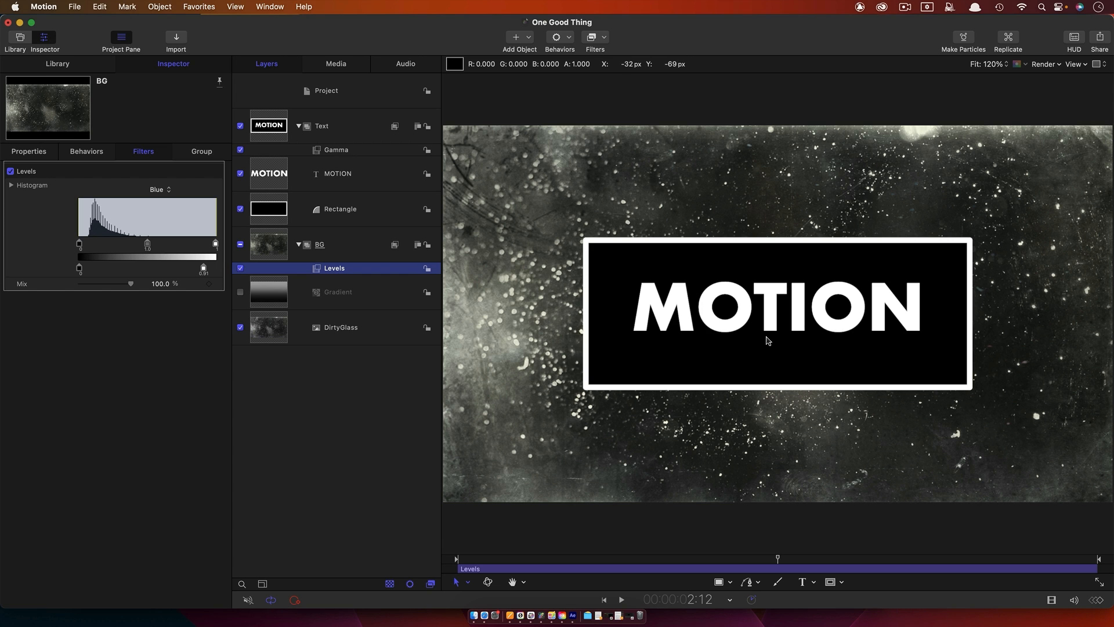
left_click(322, 125)
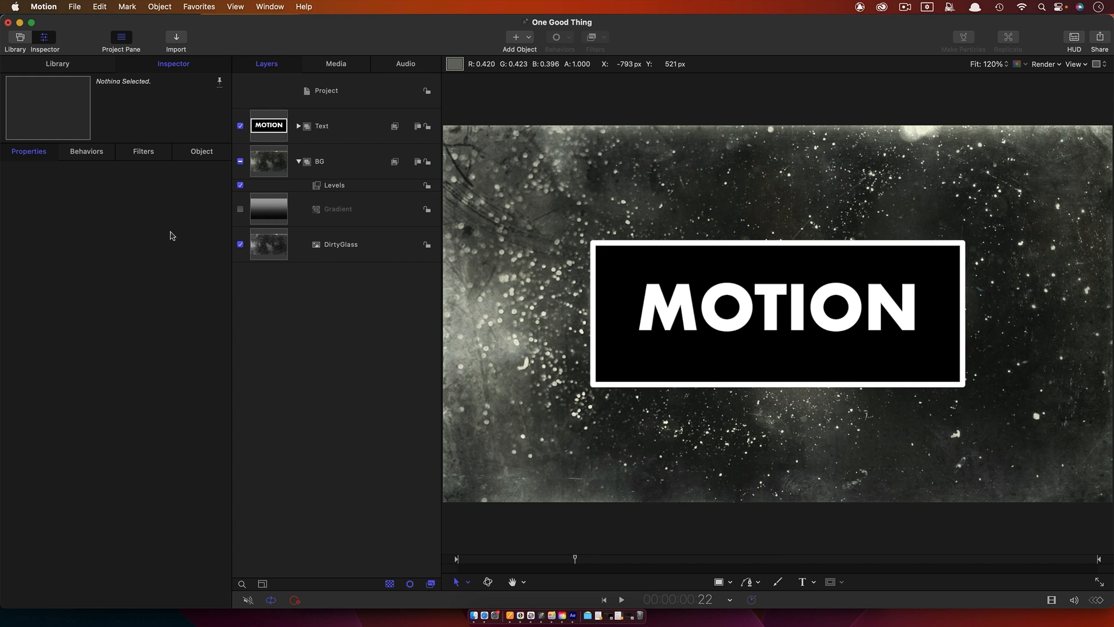
Step: Group the Text group, clone it, add a Reverse behavior and reveal the clone's Timing settings
left_click(321, 125)
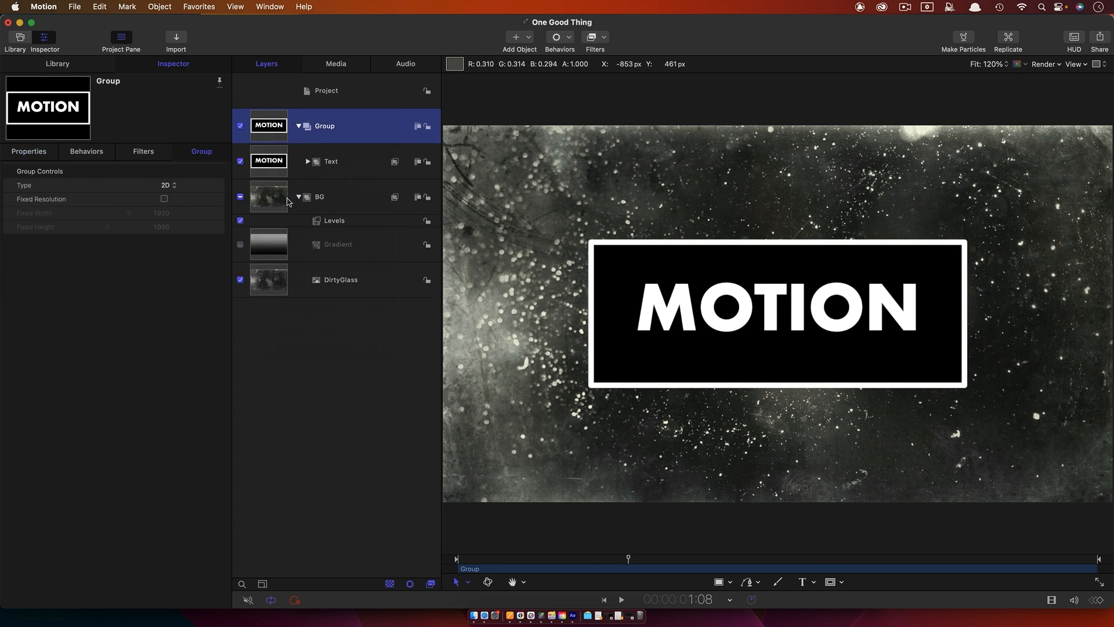
left_click(298, 125)
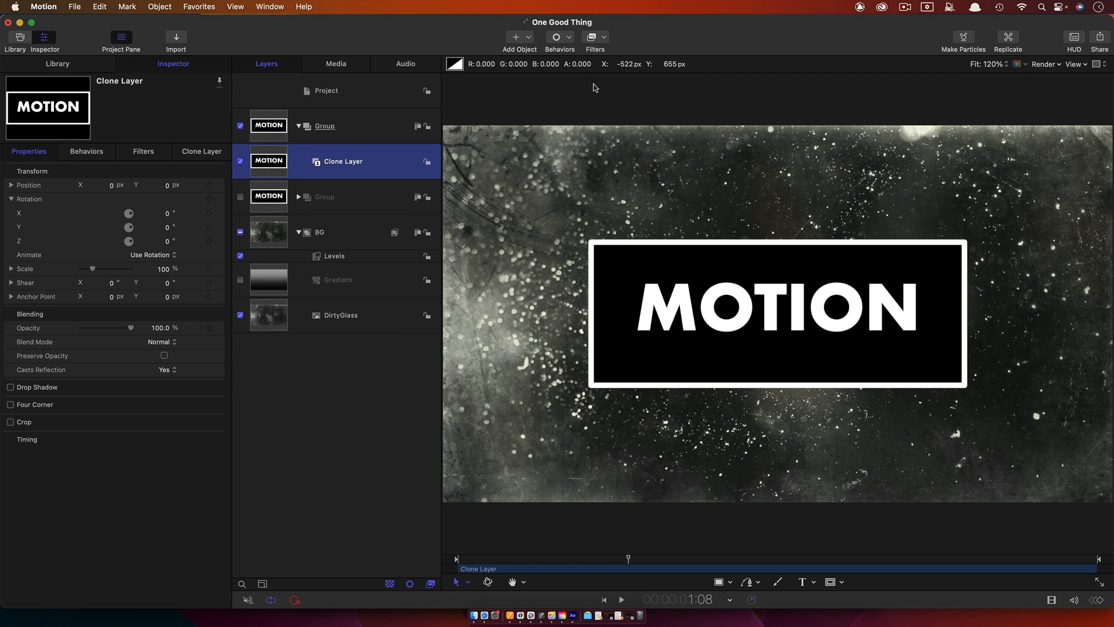
left_click(559, 37)
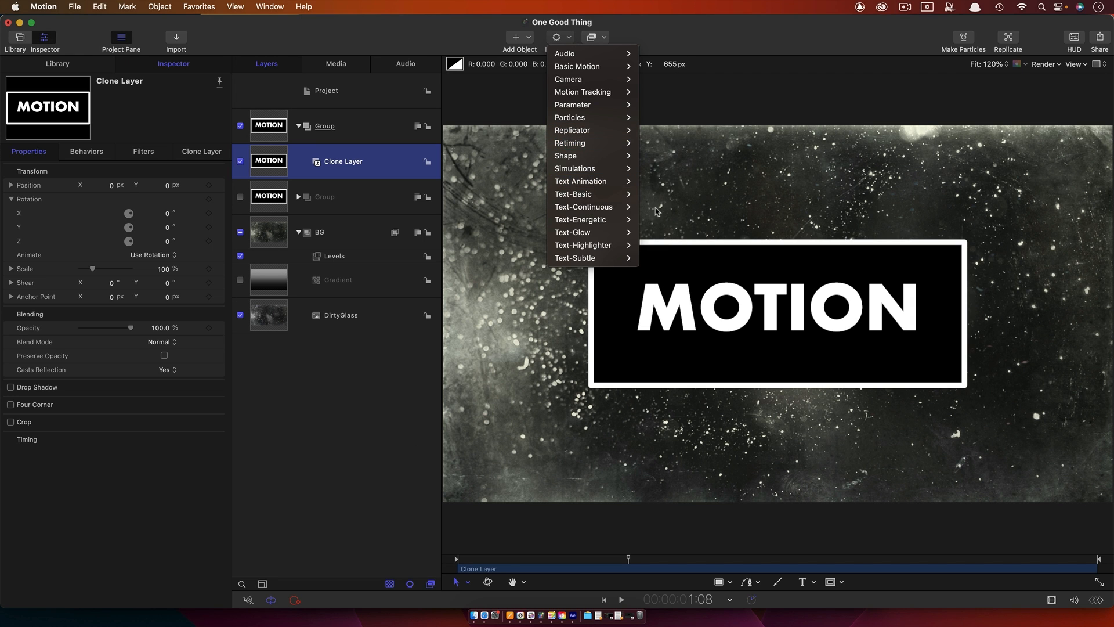
mouse_move(569, 142)
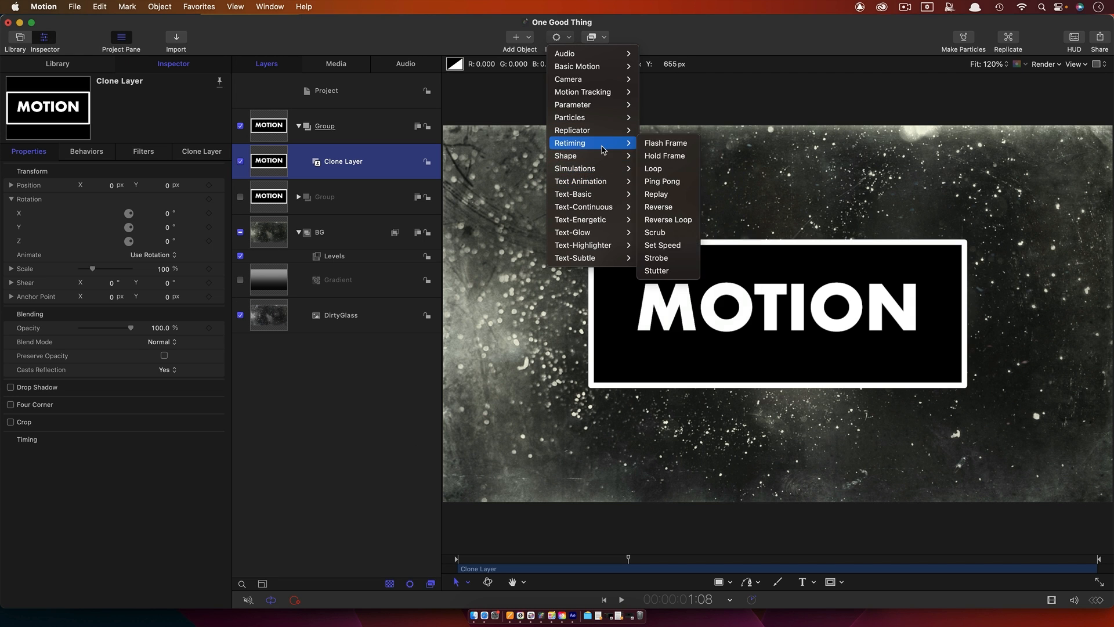
left_click(656, 207)
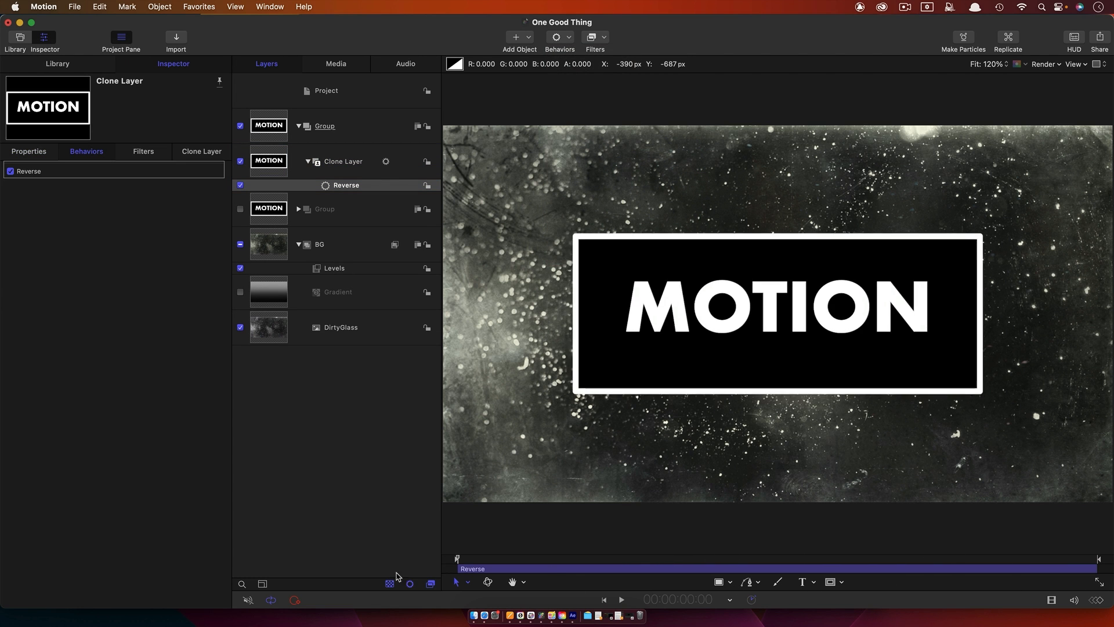
left_click(344, 160)
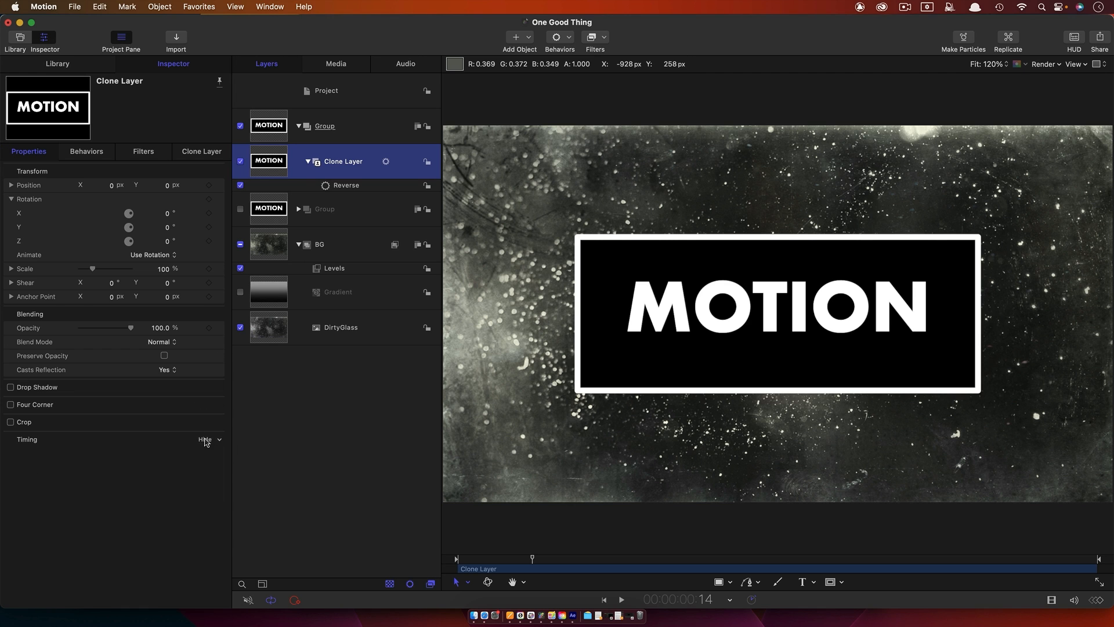
left_click(207, 438)
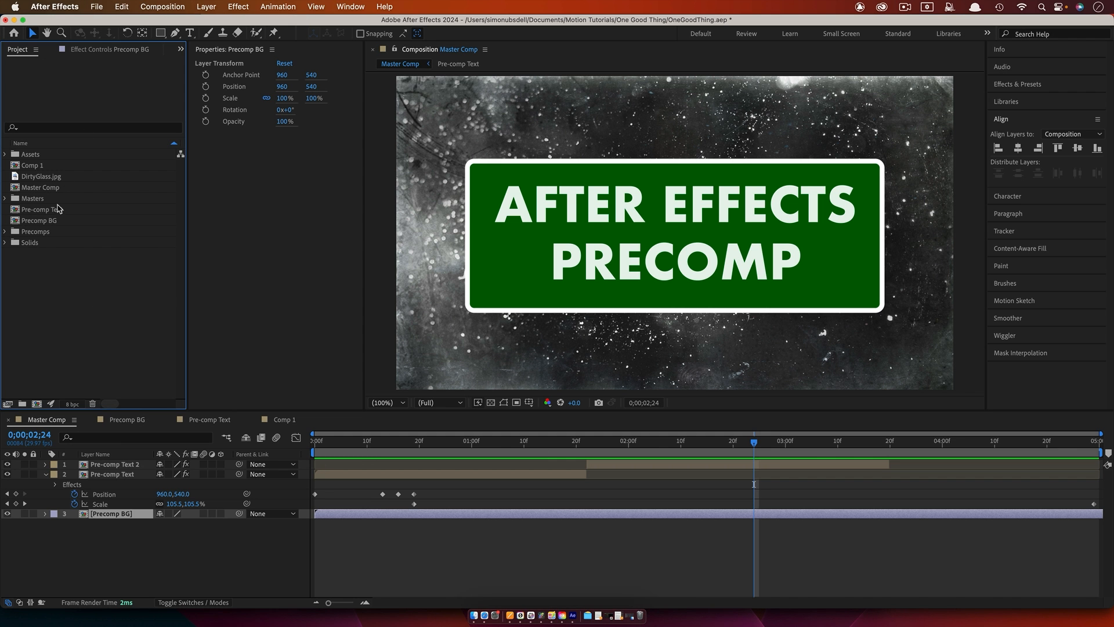
left_click(40, 221)
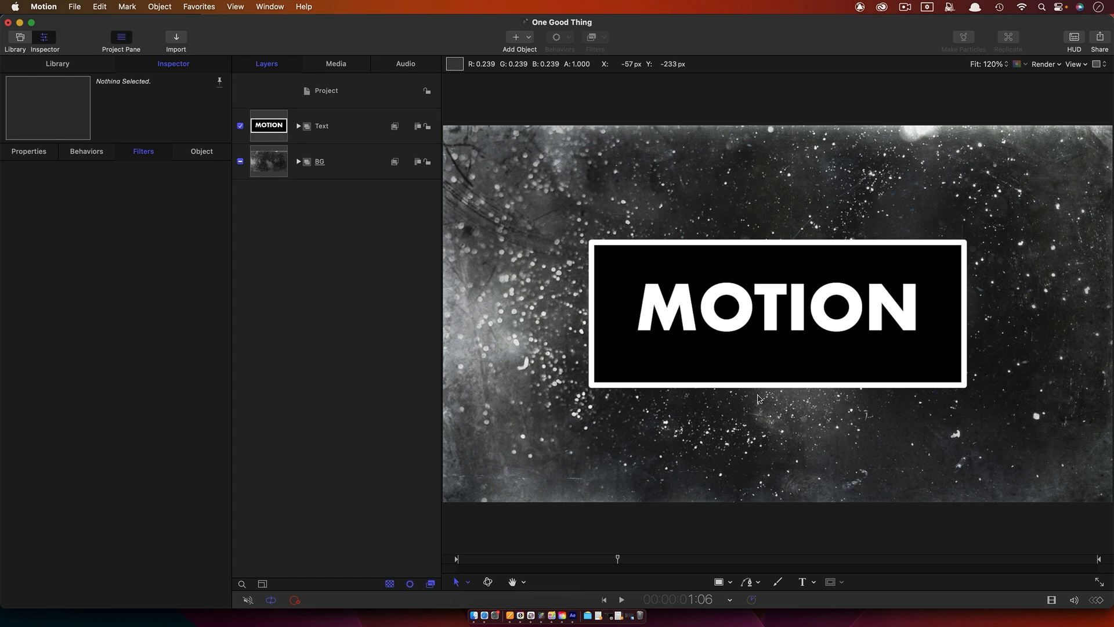
mouse_move(684, 287)
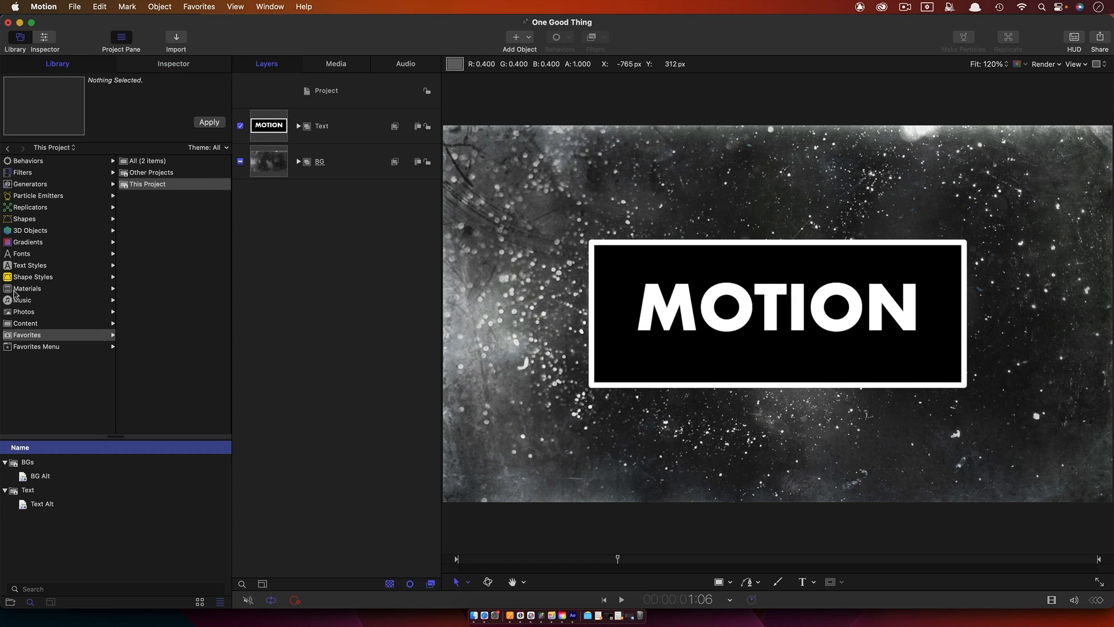
Step: Select the BG group and show This Project favorites to store it in the BGs folder
left_click(25, 322)
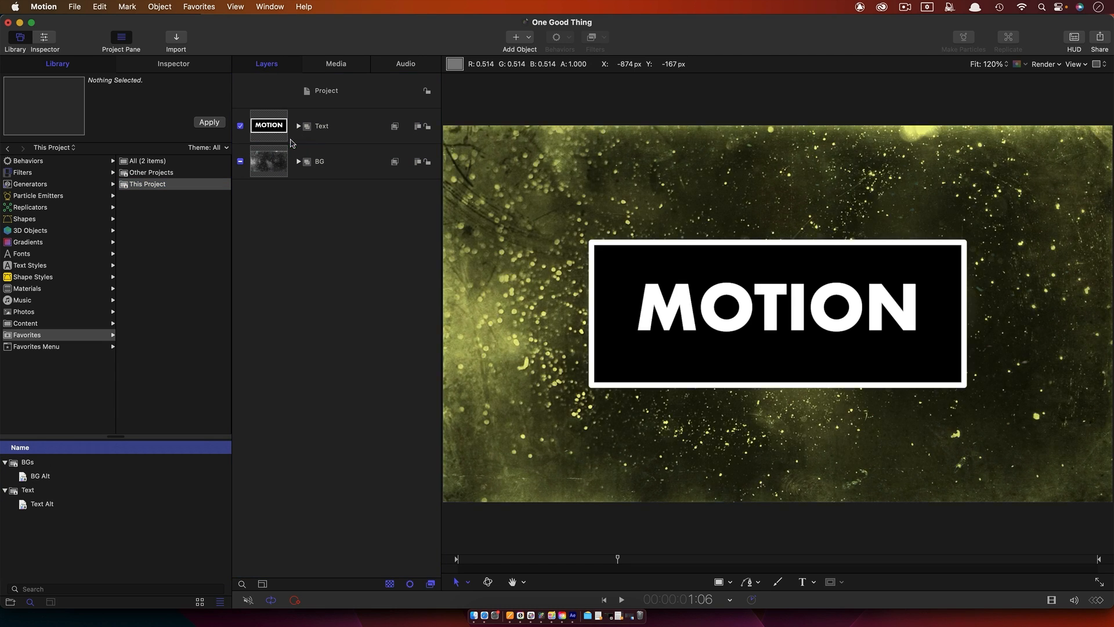
left_click(299, 162)
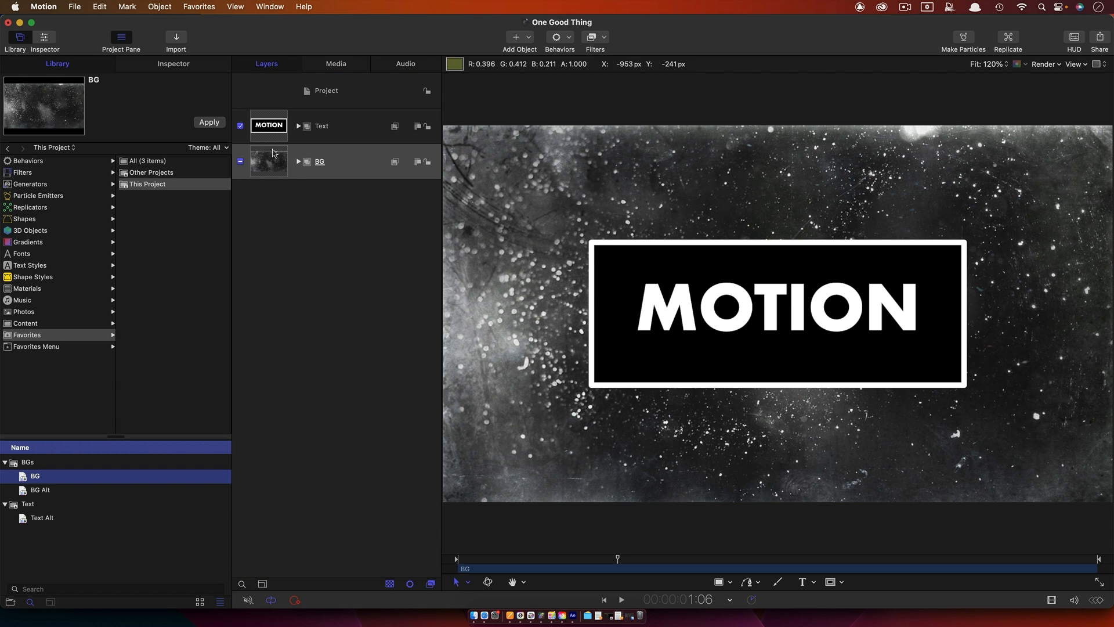
left_click(319, 161)
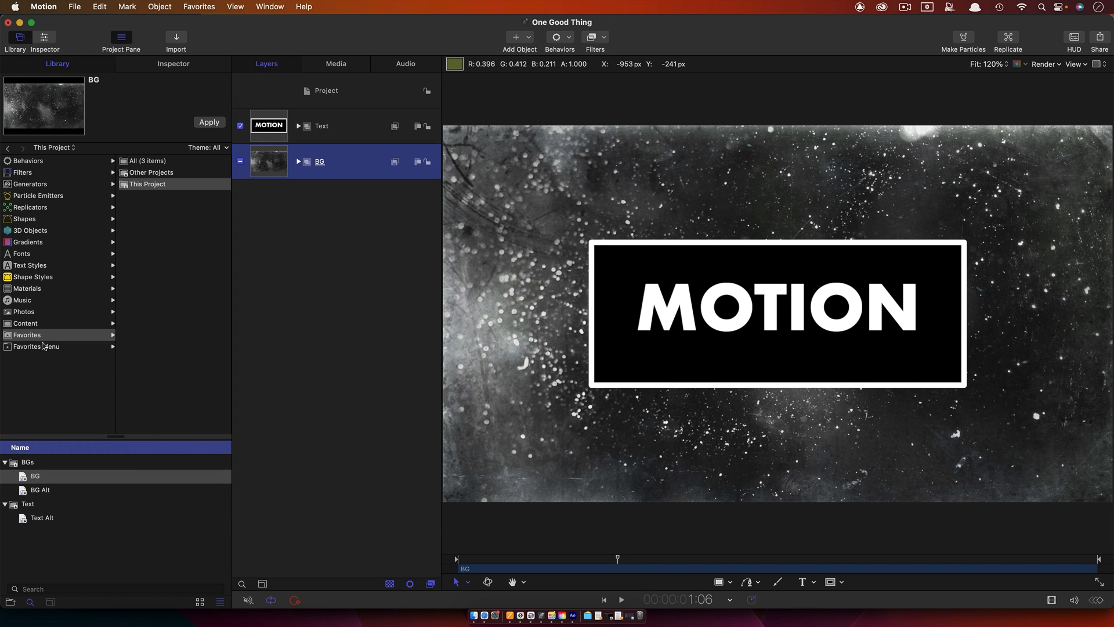
left_click(147, 184)
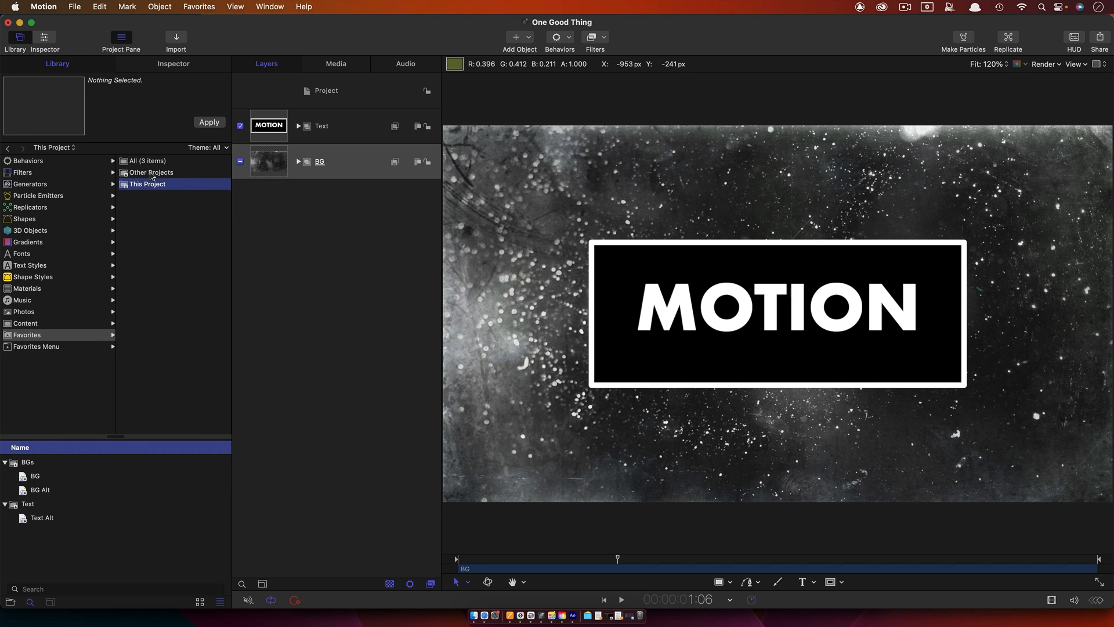
mouse_move(153, 176)
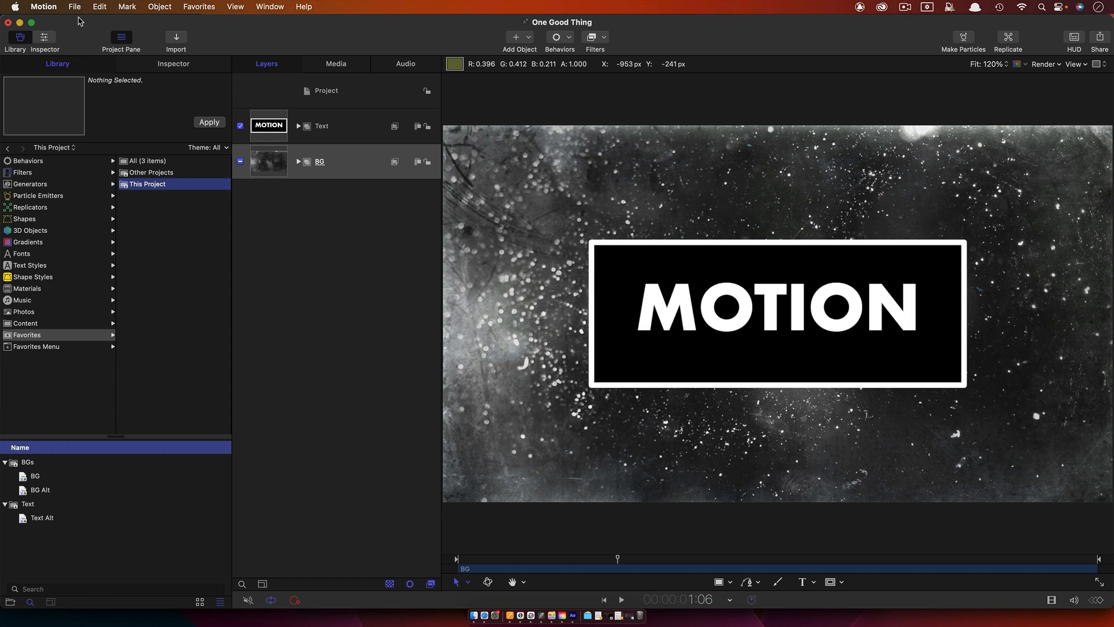
mouse_move(78, 21)
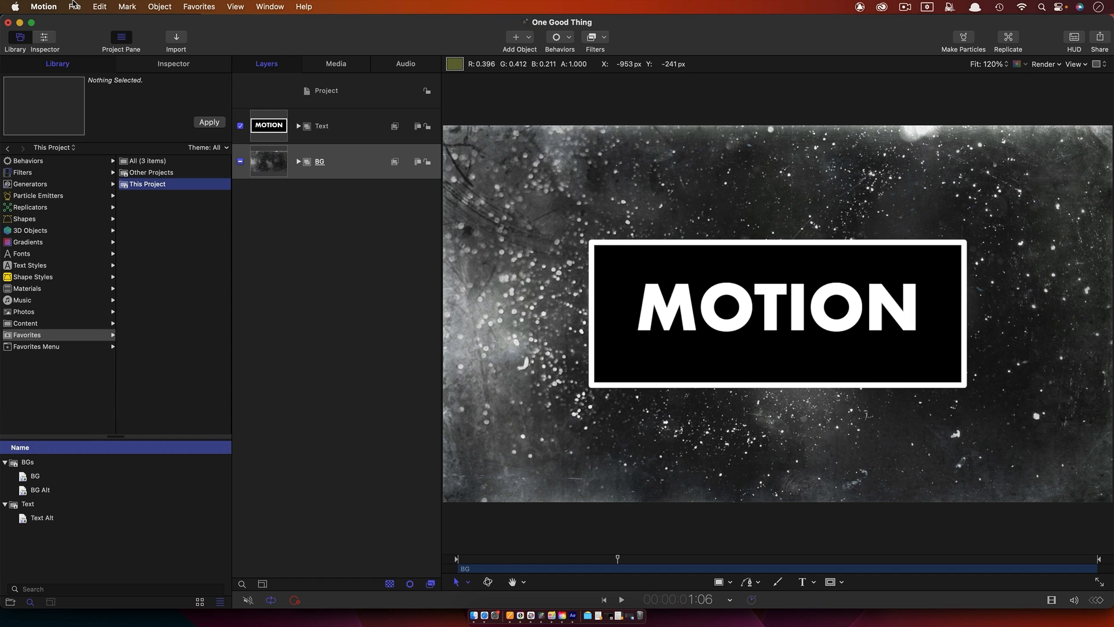